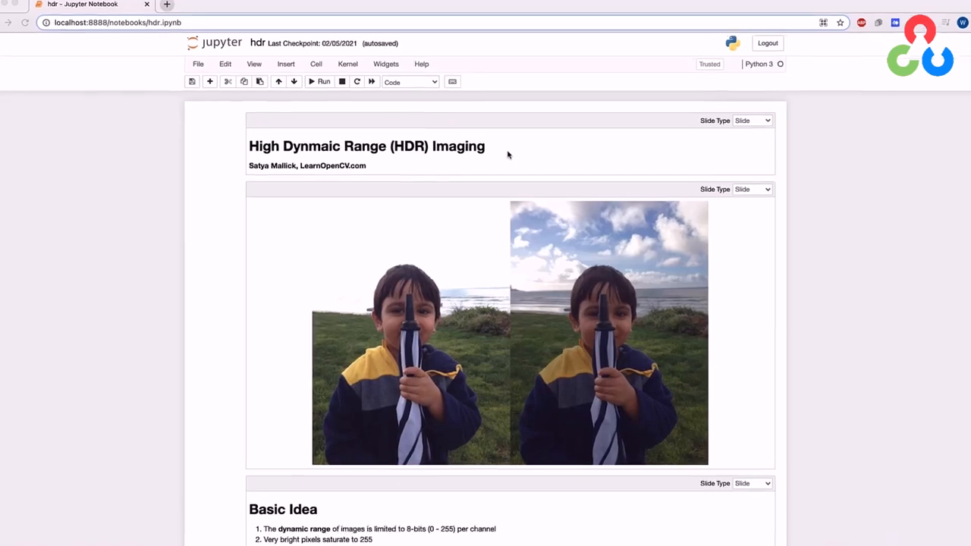
scroll("down", 3)
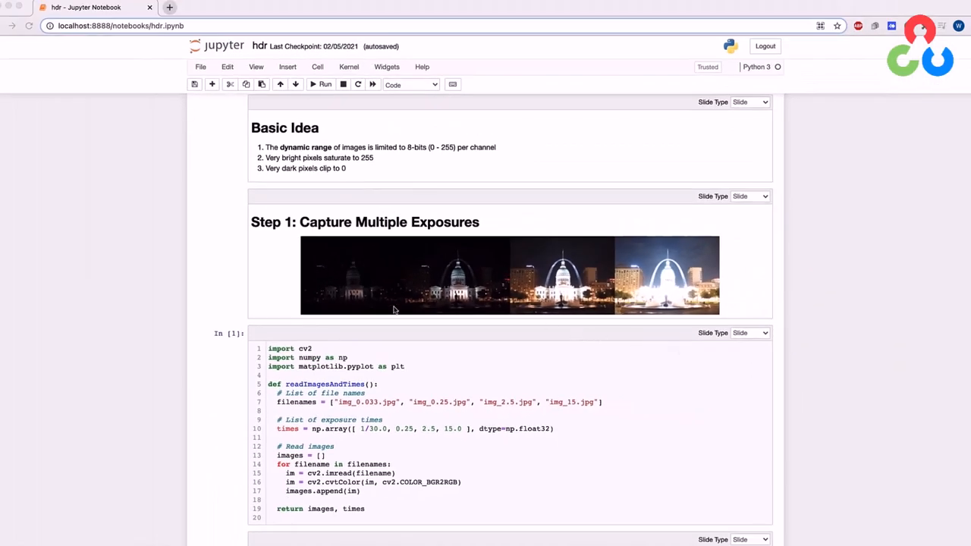
mouse_move(631, 289)
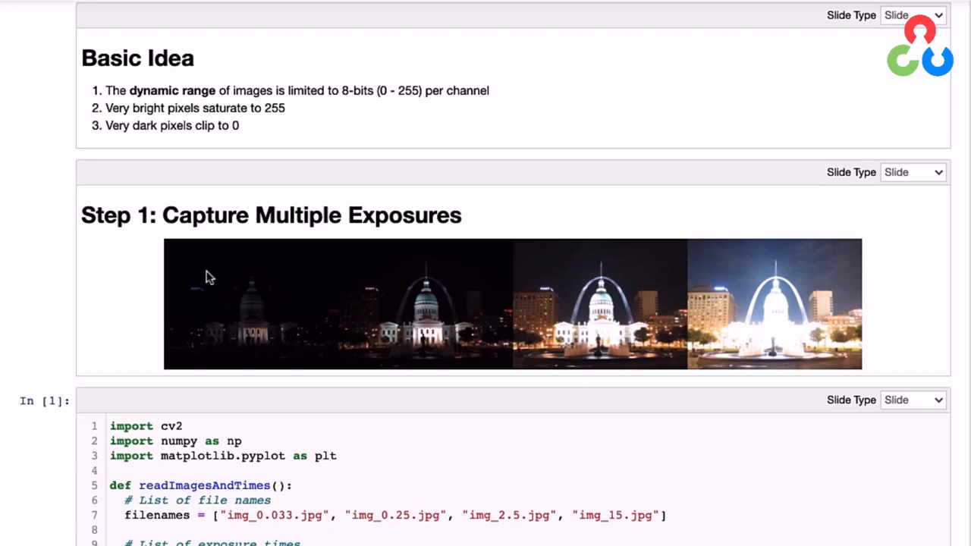
mouse_move(282, 306)
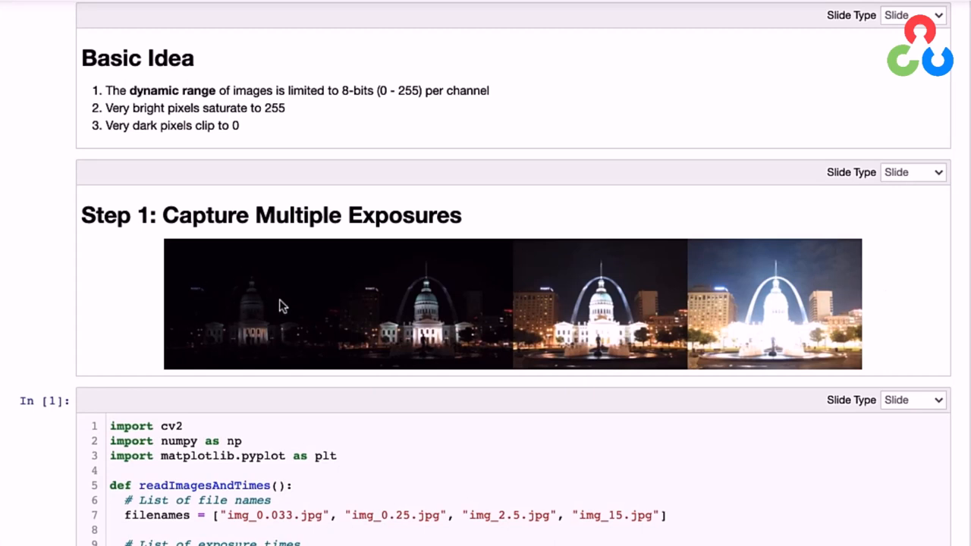
mouse_move(244, 332)
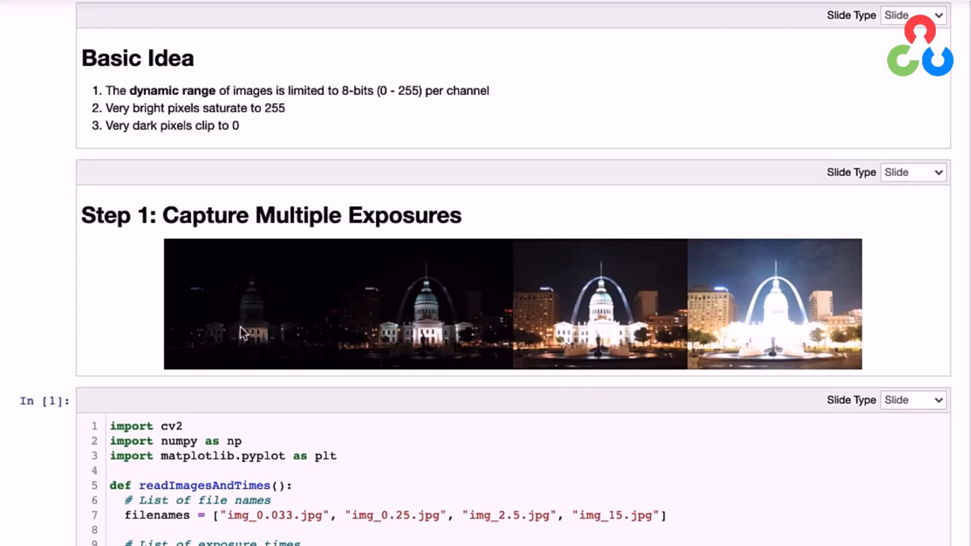
mouse_move(255, 326)
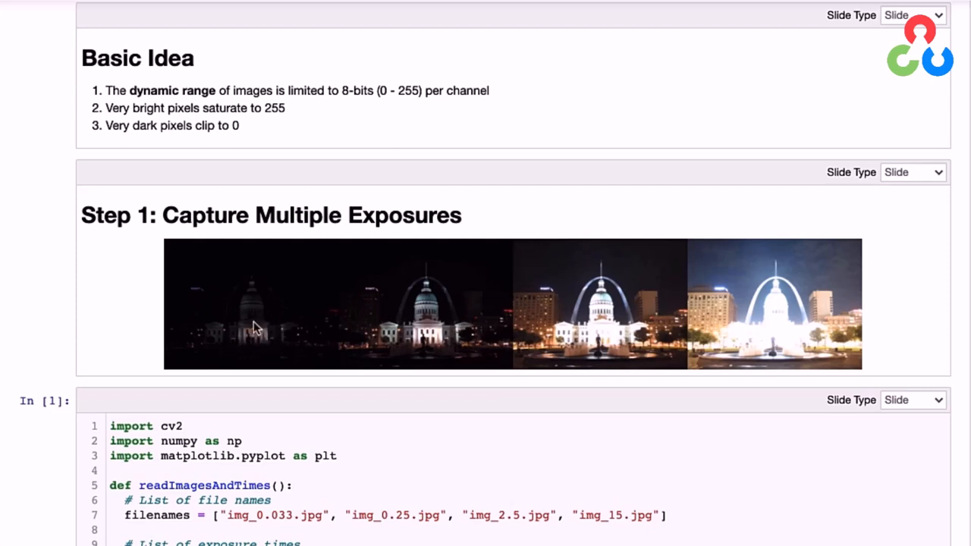
mouse_move(237, 336)
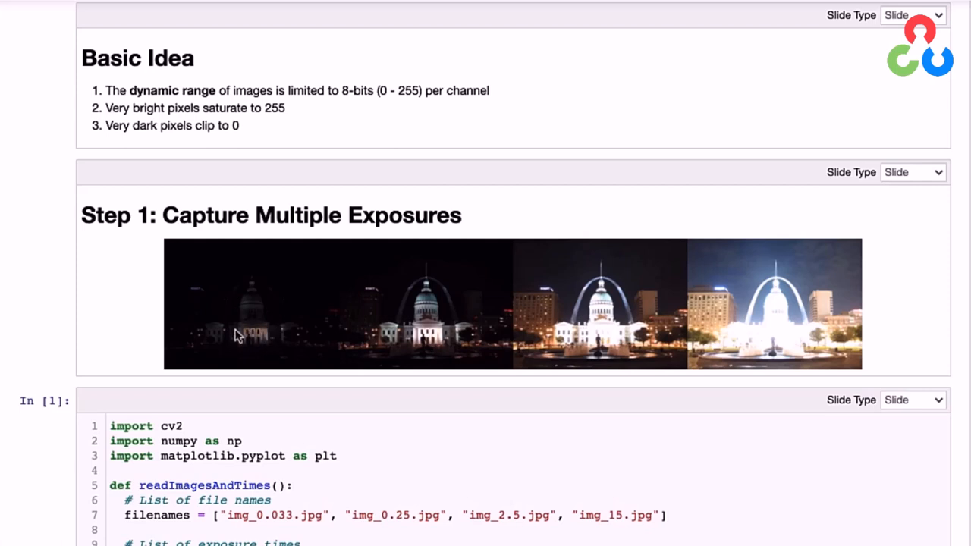
mouse_move(246, 343)
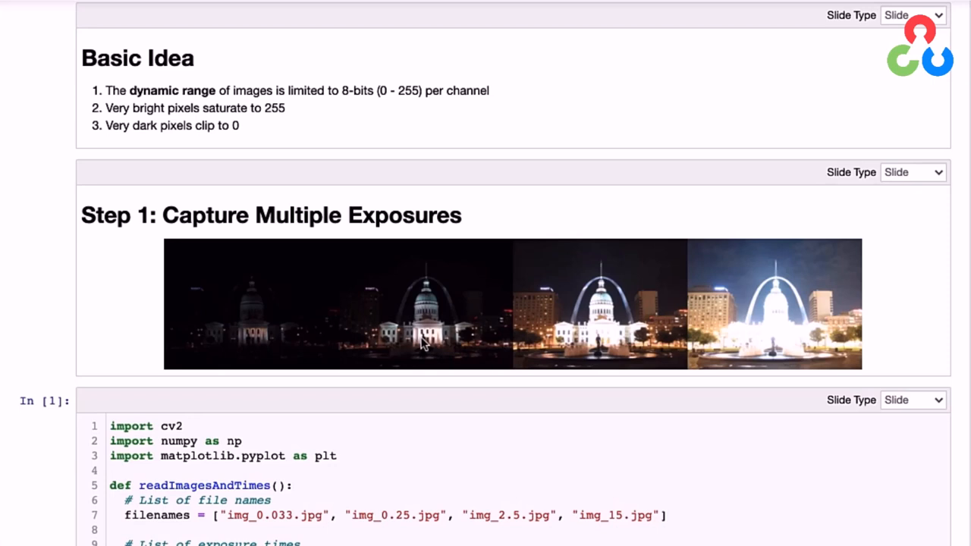
mouse_move(437, 312)
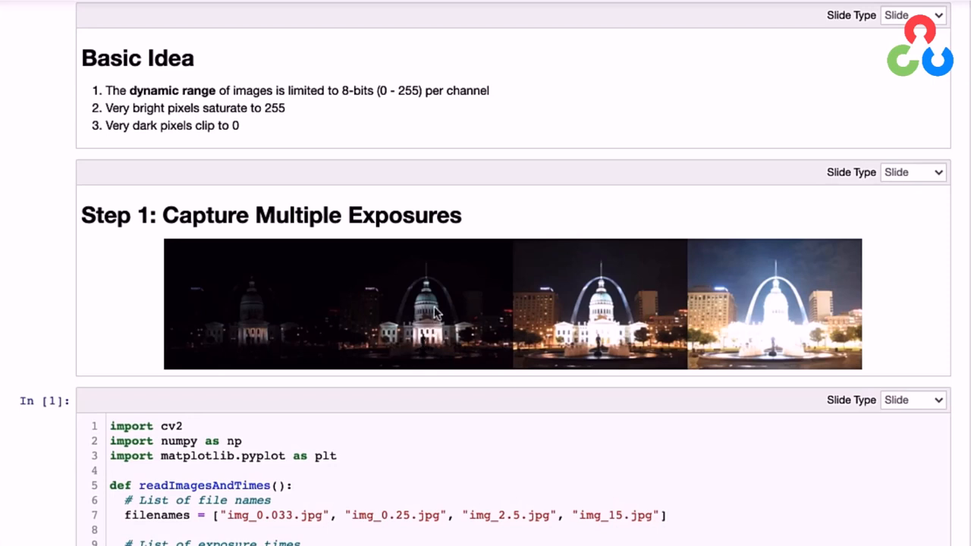
mouse_move(388, 340)
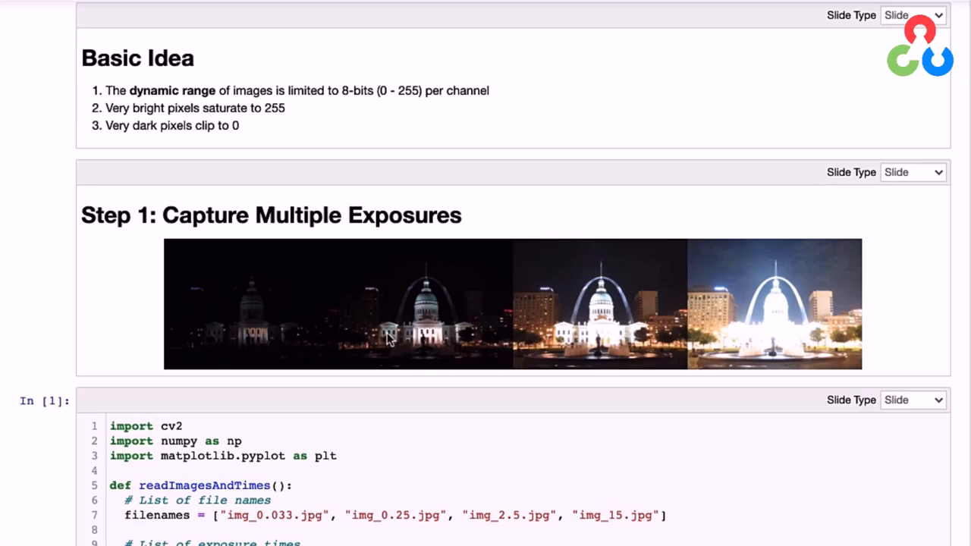
mouse_move(467, 340)
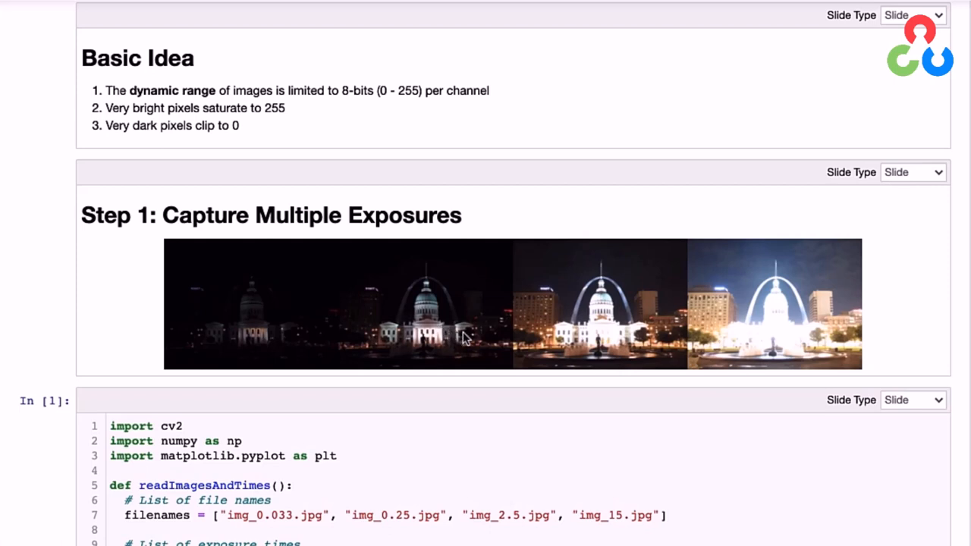
mouse_move(448, 326)
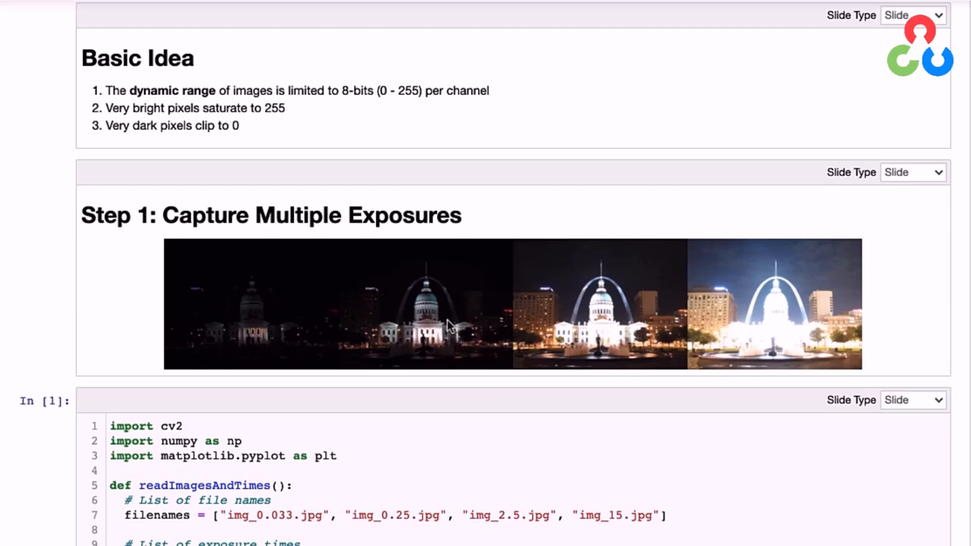
mouse_move(531, 313)
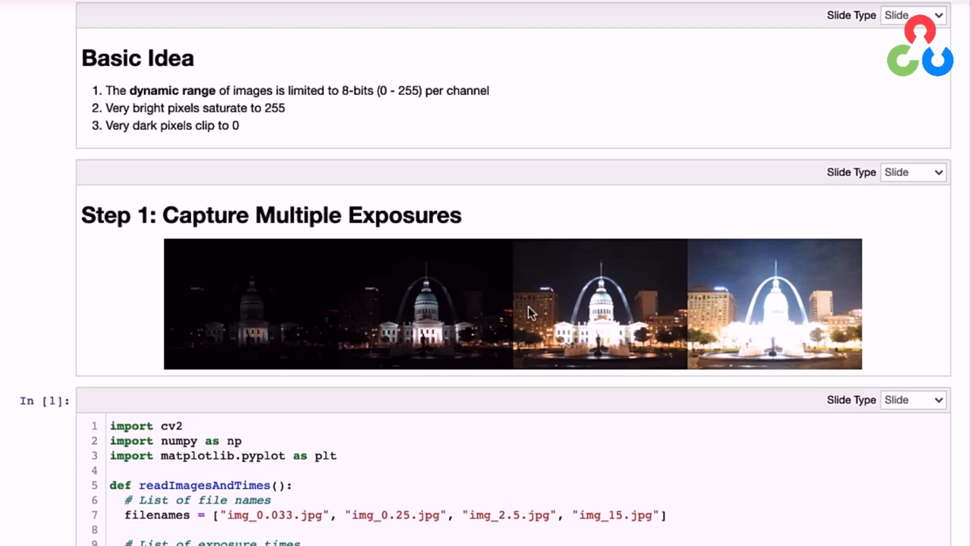
mouse_move(525, 333)
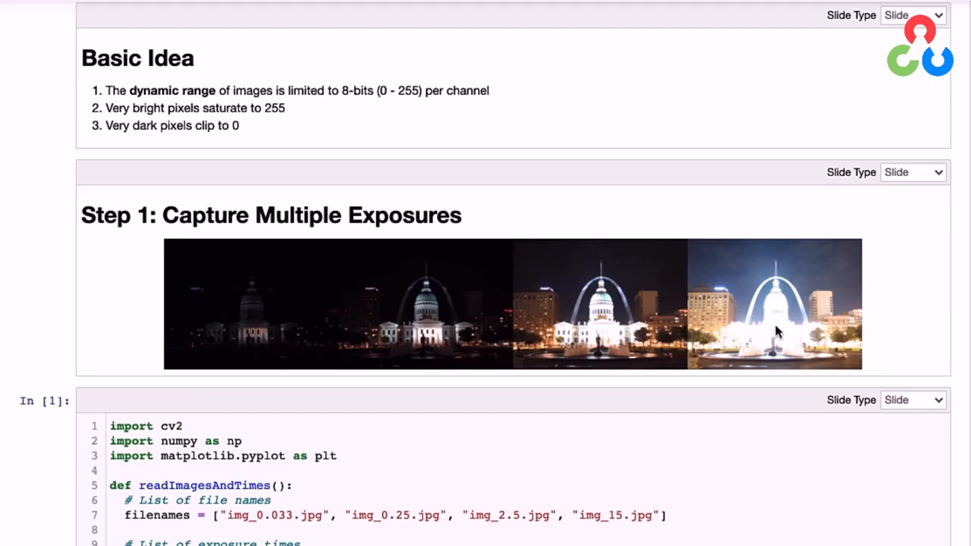
mouse_move(766, 307)
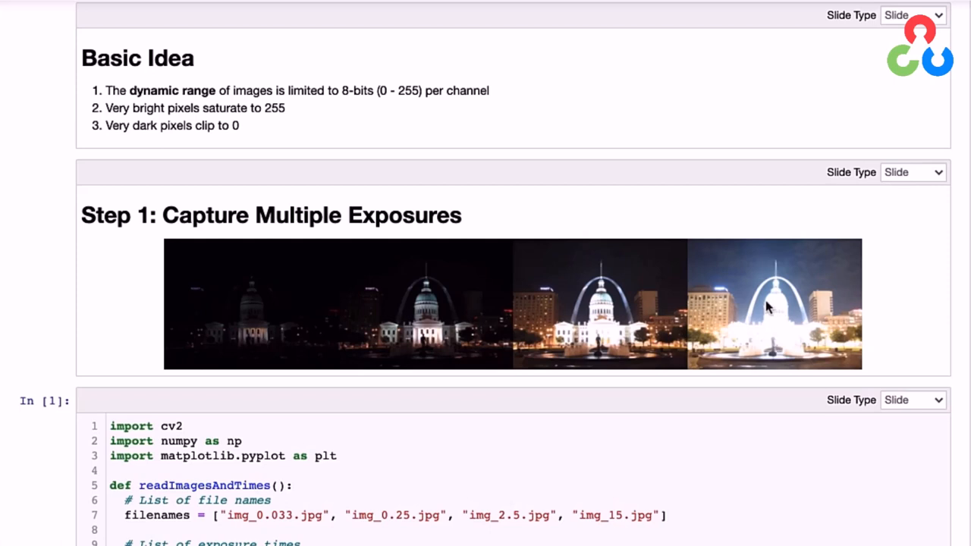
mouse_move(773, 331)
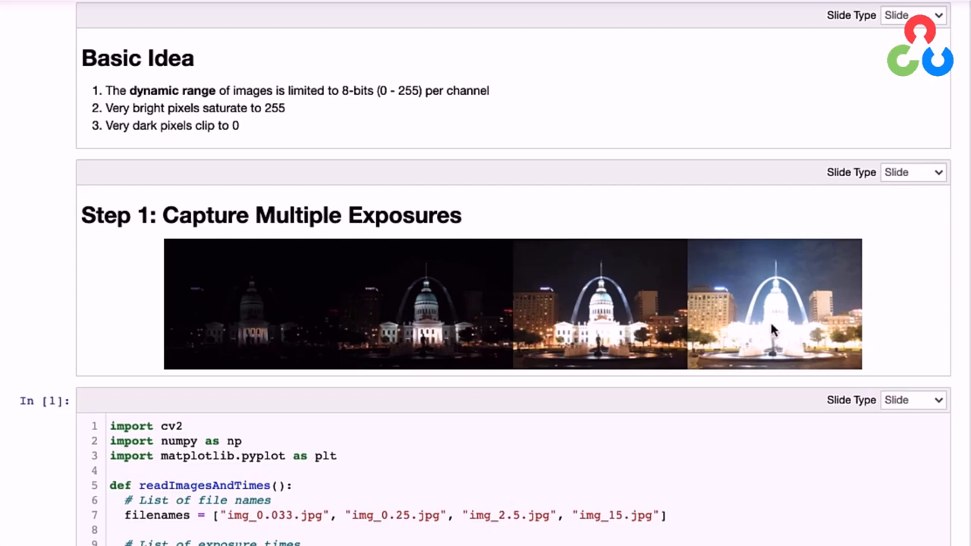
mouse_move(755, 342)
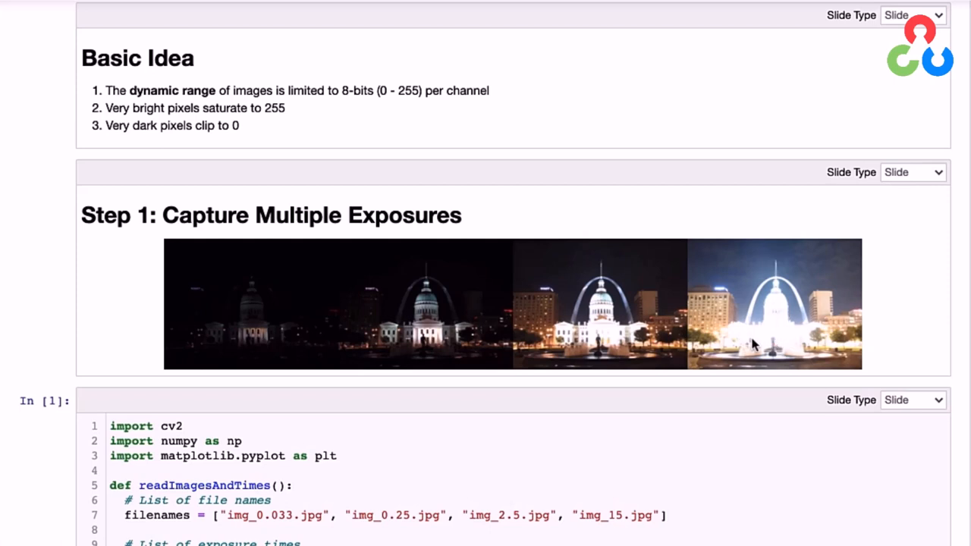
mouse_move(713, 327)
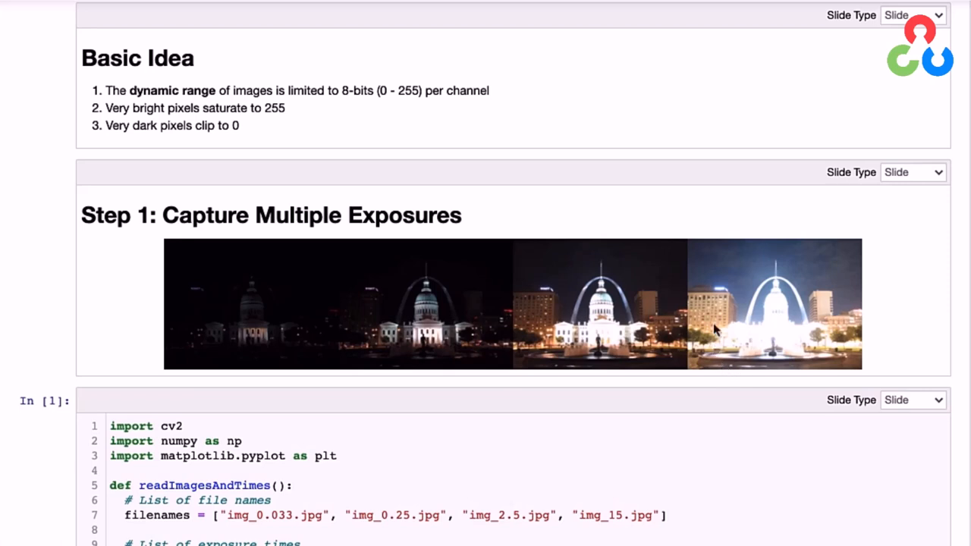
mouse_move(735, 273)
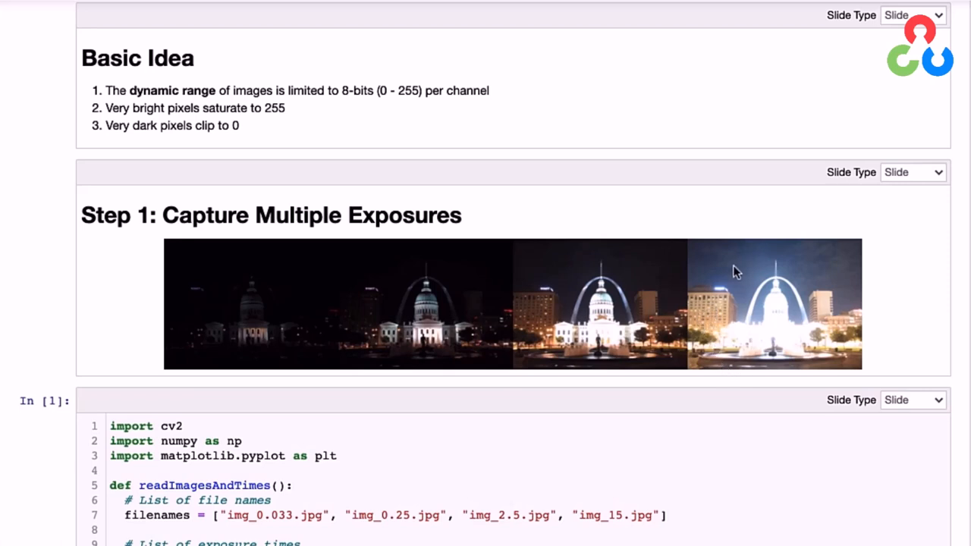
mouse_move(849, 352)
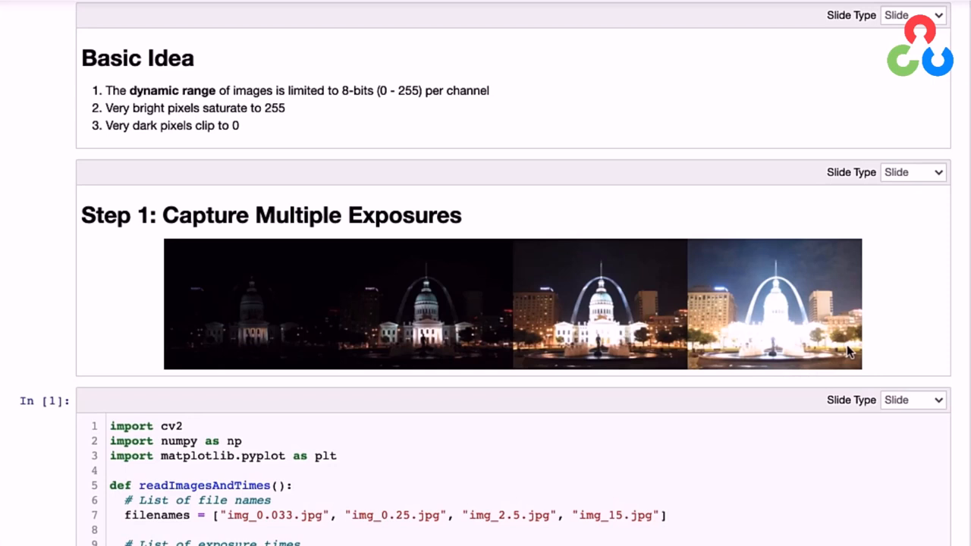
mouse_move(701, 361)
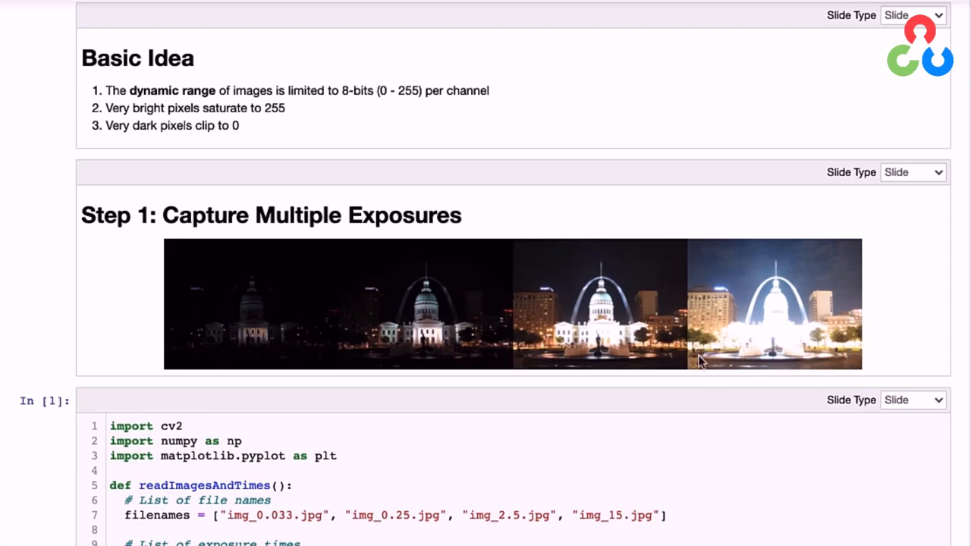
mouse_move(831, 358)
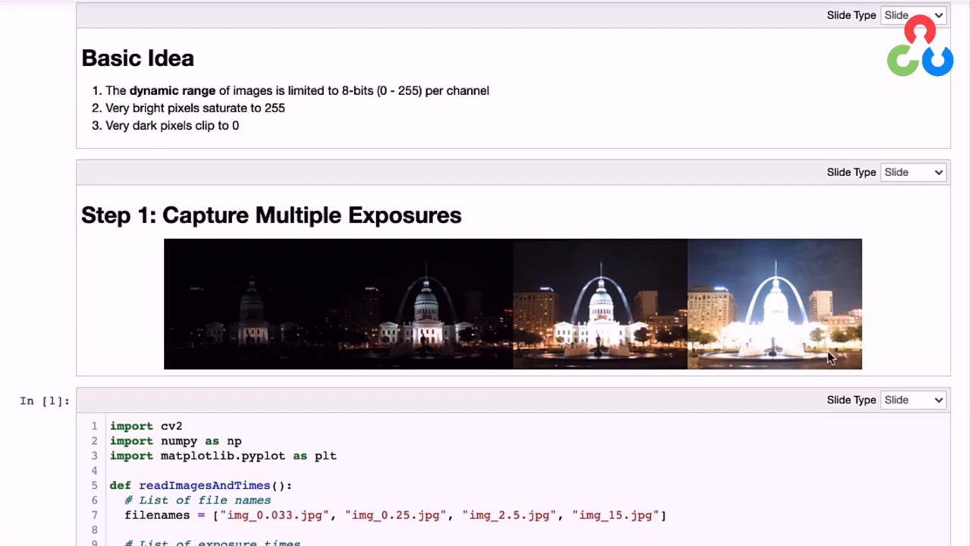
mouse_move(214, 340)
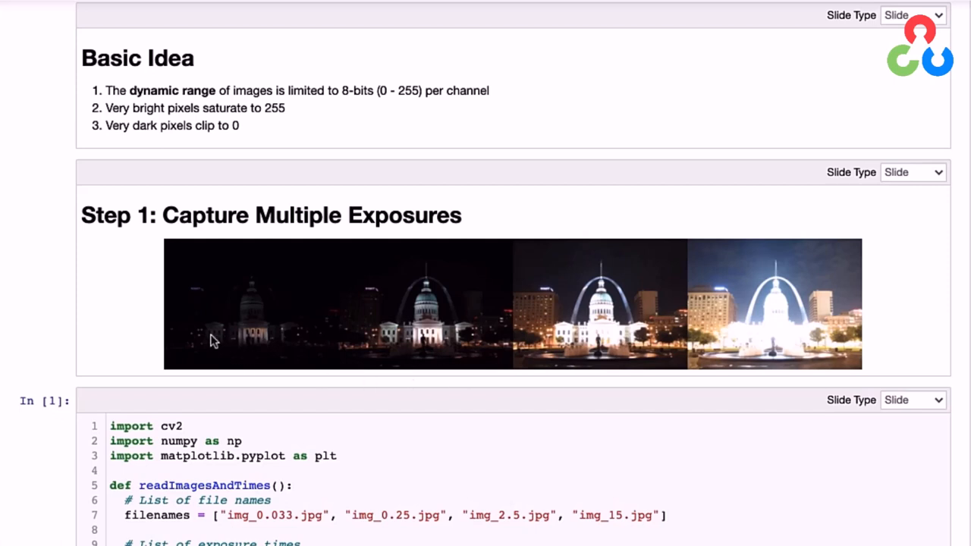
mouse_move(203, 343)
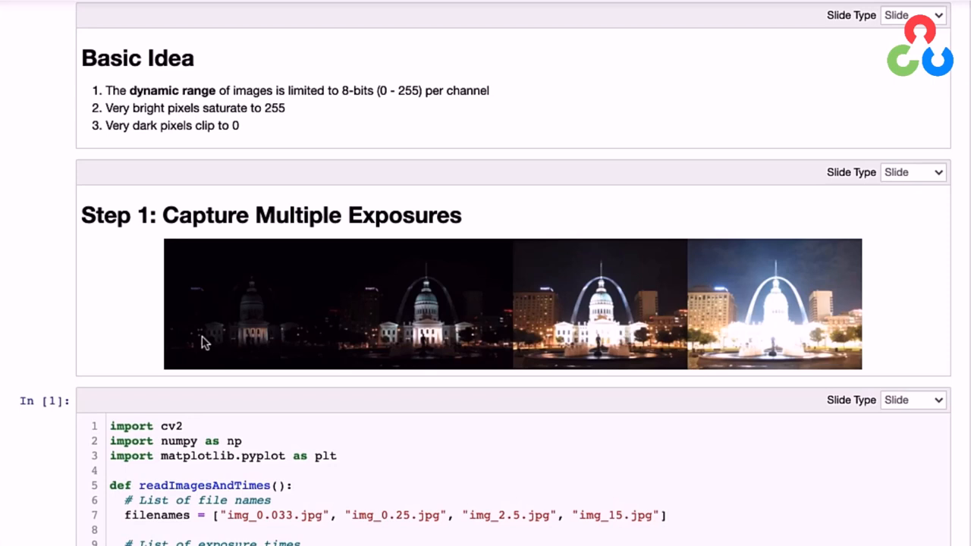
mouse_move(199, 349)
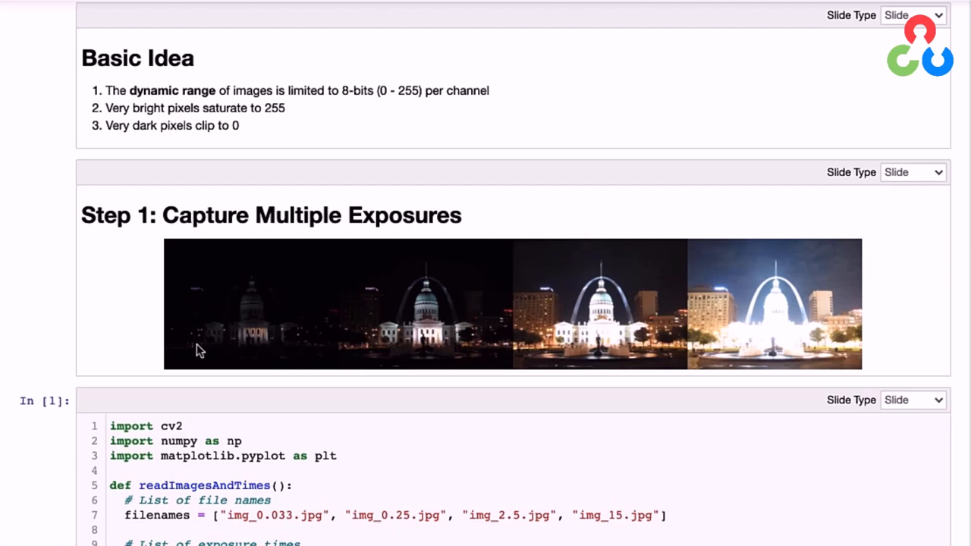
mouse_move(93, 401)
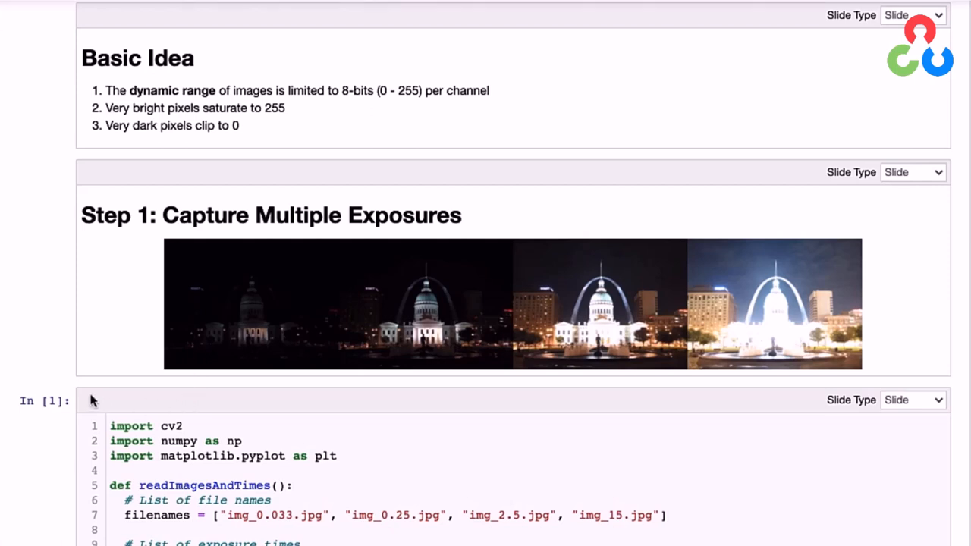
scroll("down", 3)
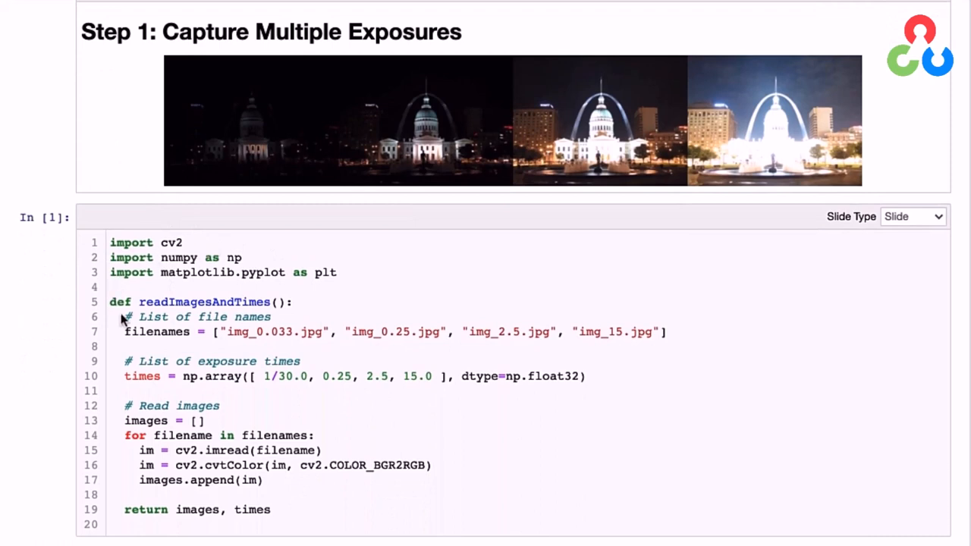
mouse_move(159, 317)
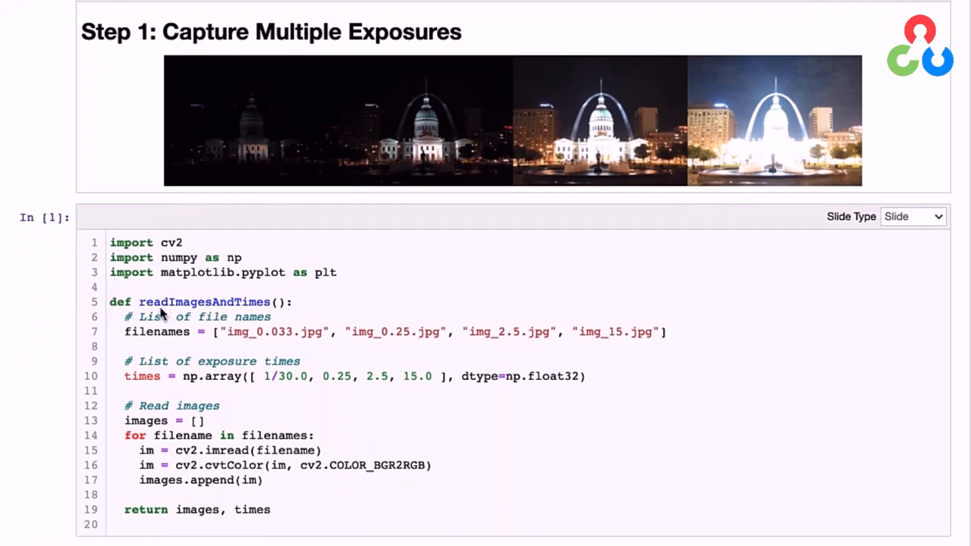
mouse_move(254, 314)
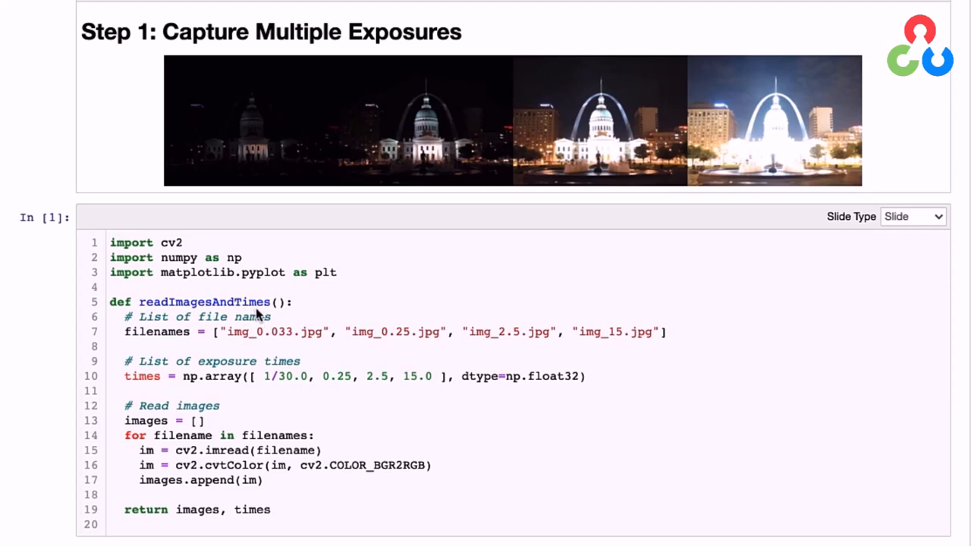
mouse_move(554, 354)
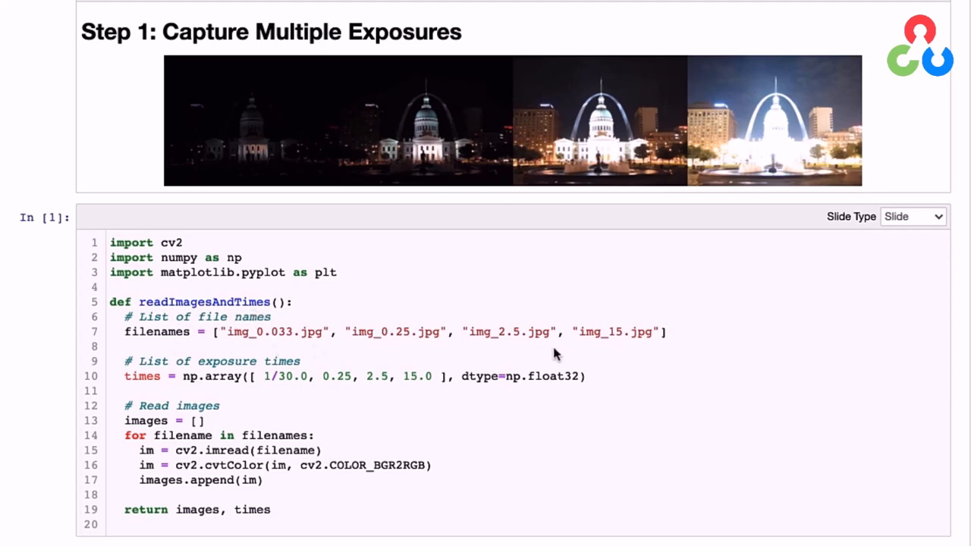
mouse_move(170, 361)
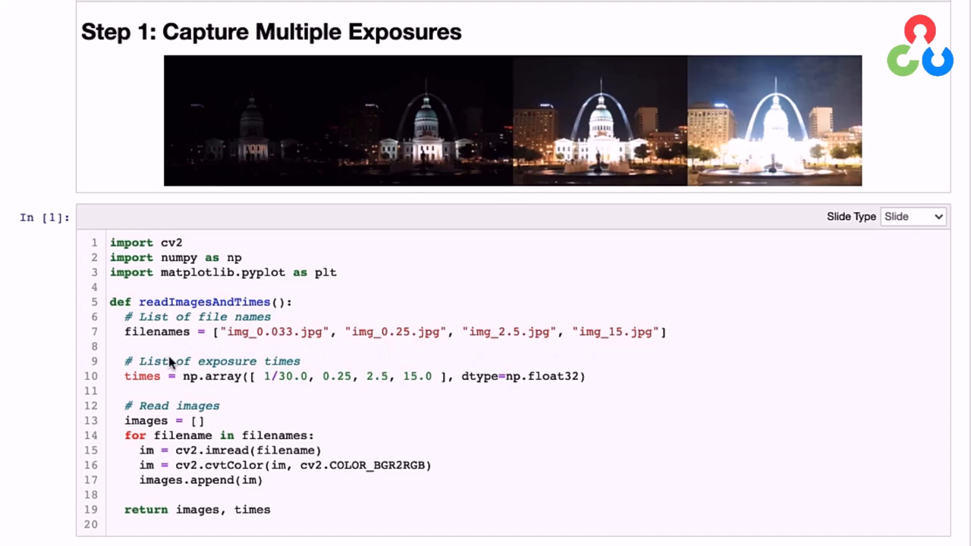
mouse_move(291, 391)
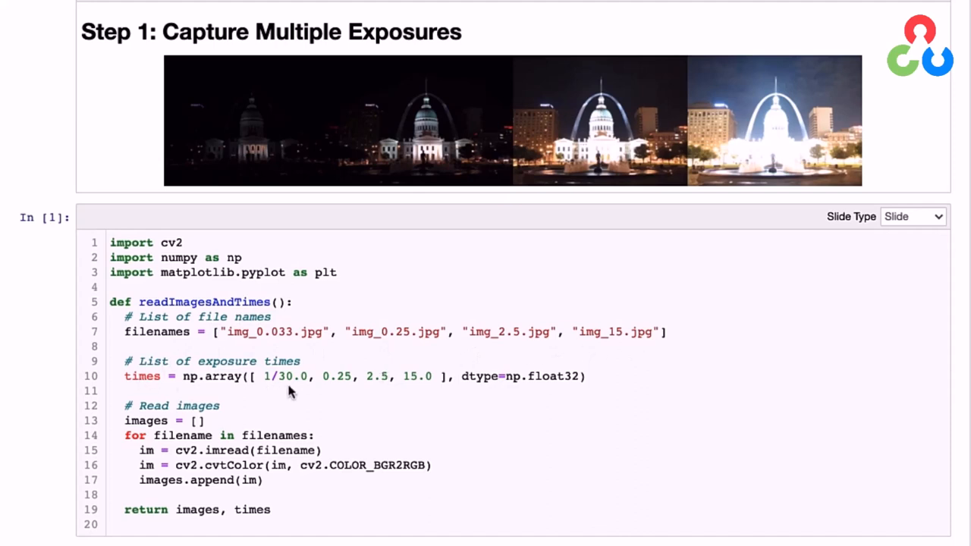
mouse_move(427, 388)
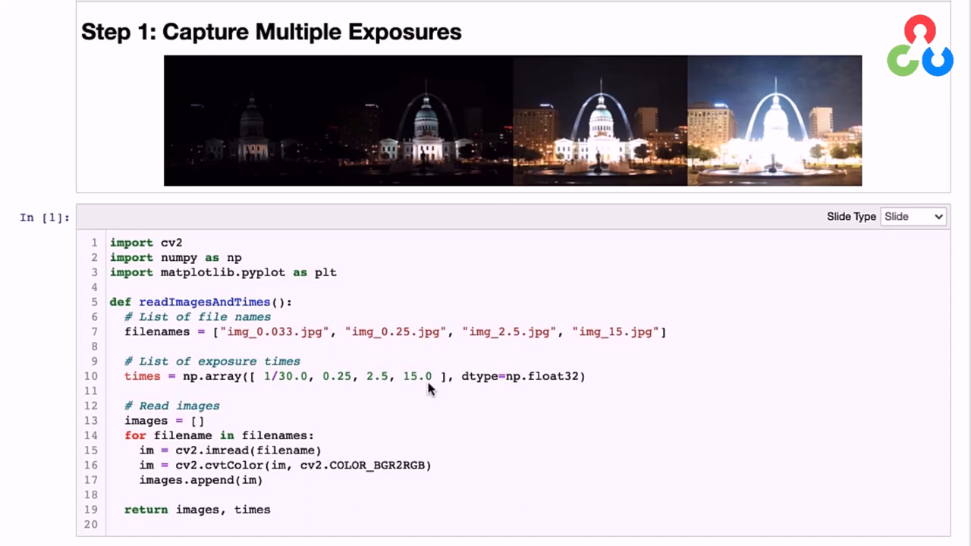
mouse_move(397, 387)
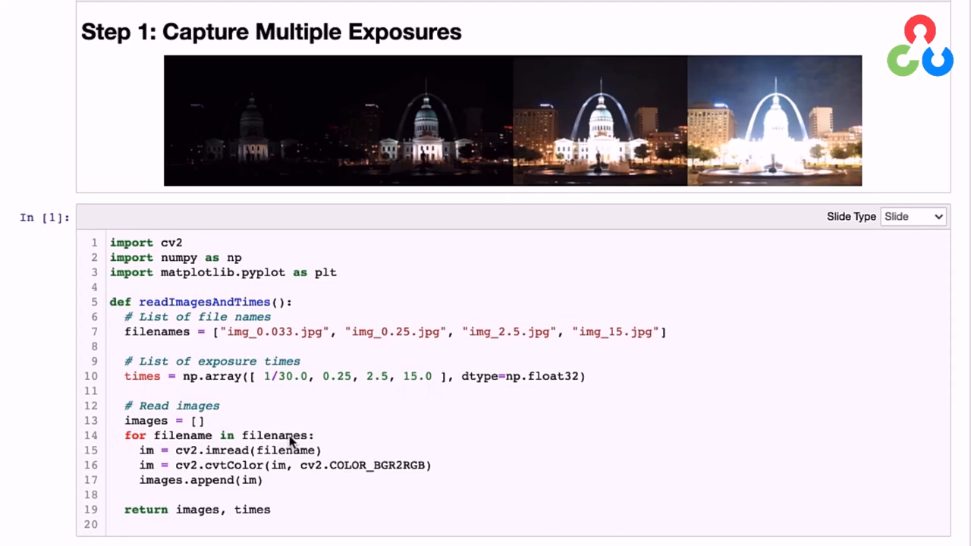
mouse_move(292, 446)
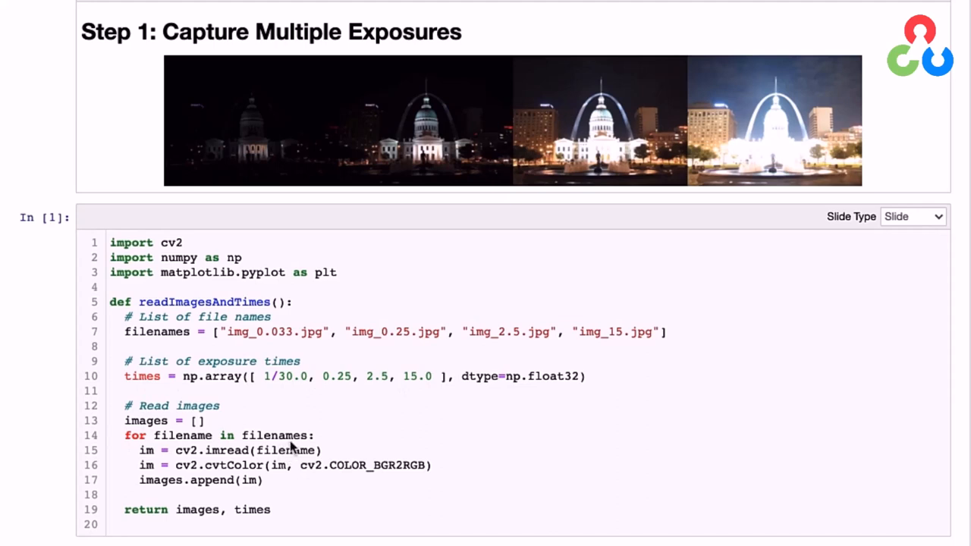
mouse_move(416, 478)
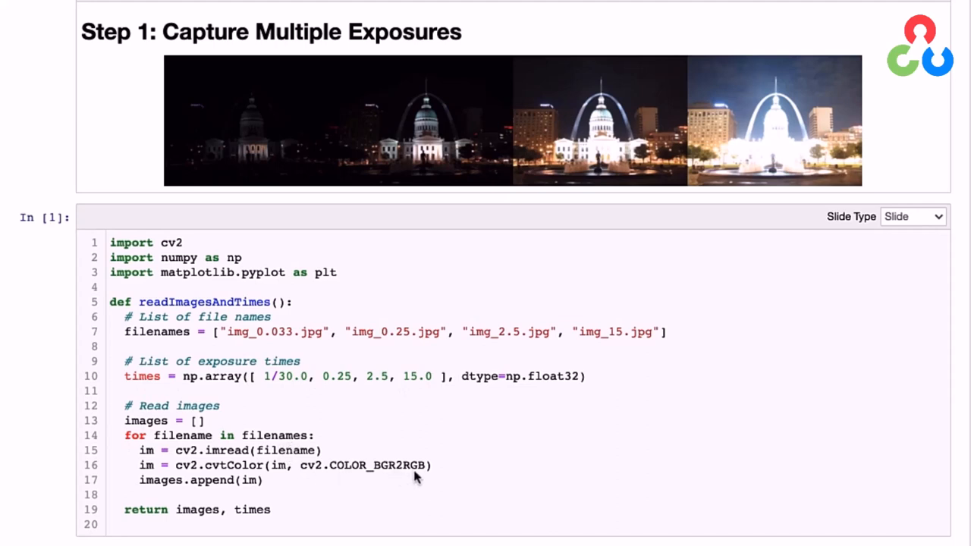
mouse_move(243, 524)
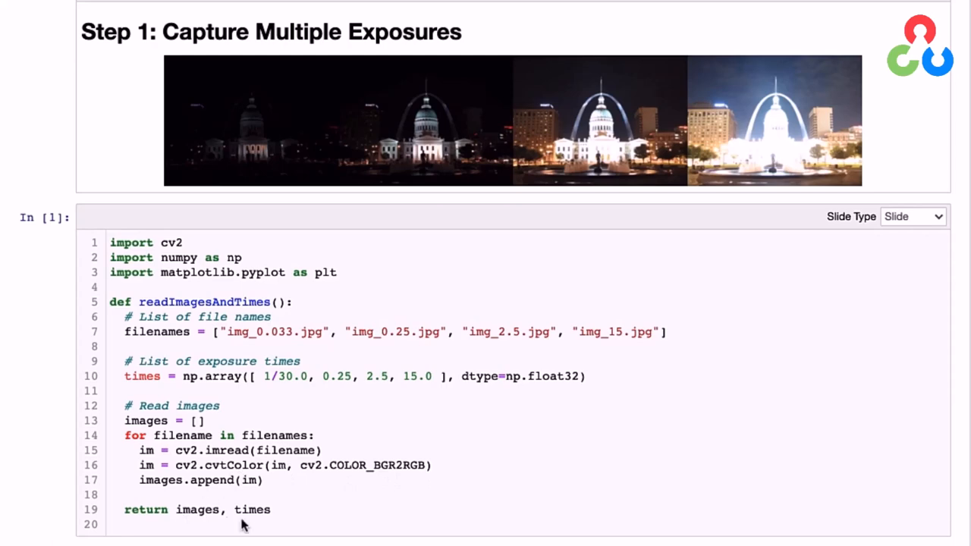
mouse_move(522, 326)
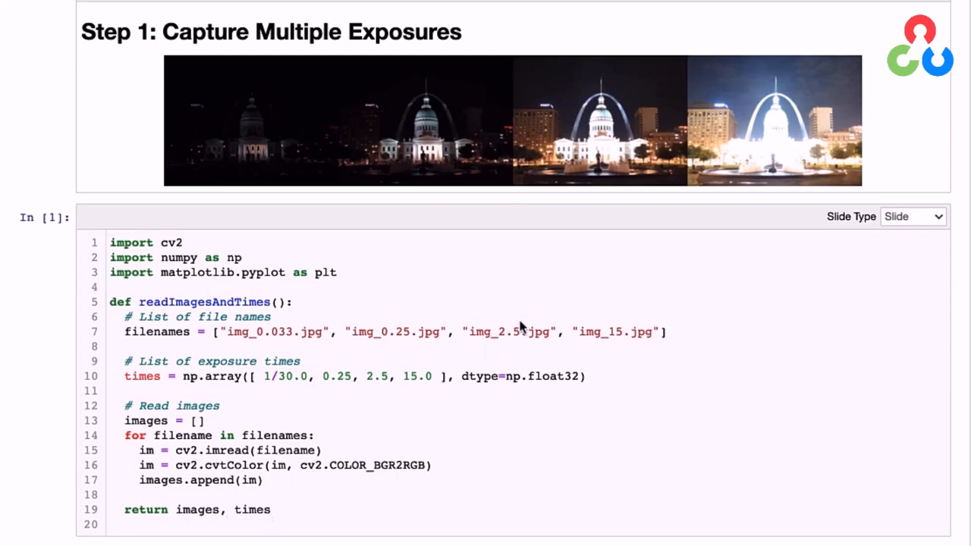
scroll("down", 3)
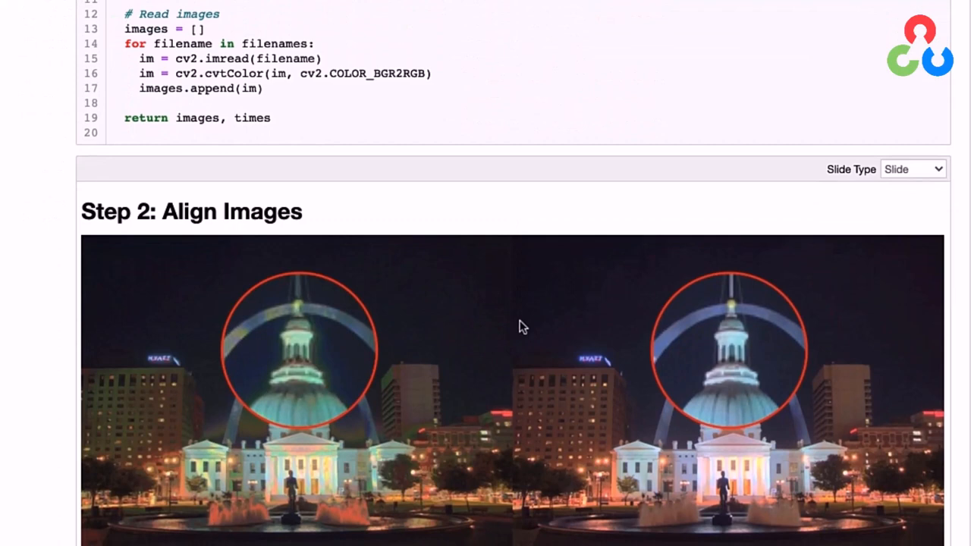
scroll("down", 3)
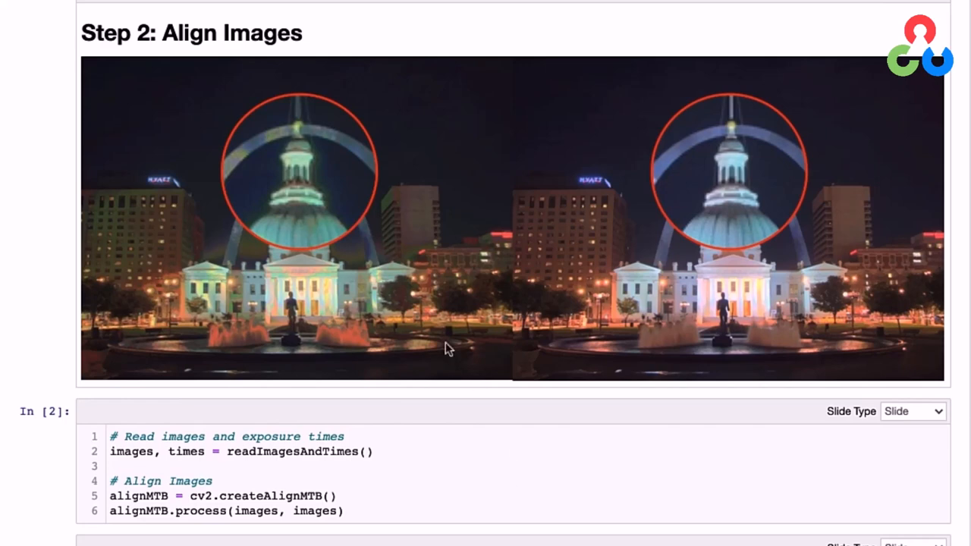
mouse_move(319, 176)
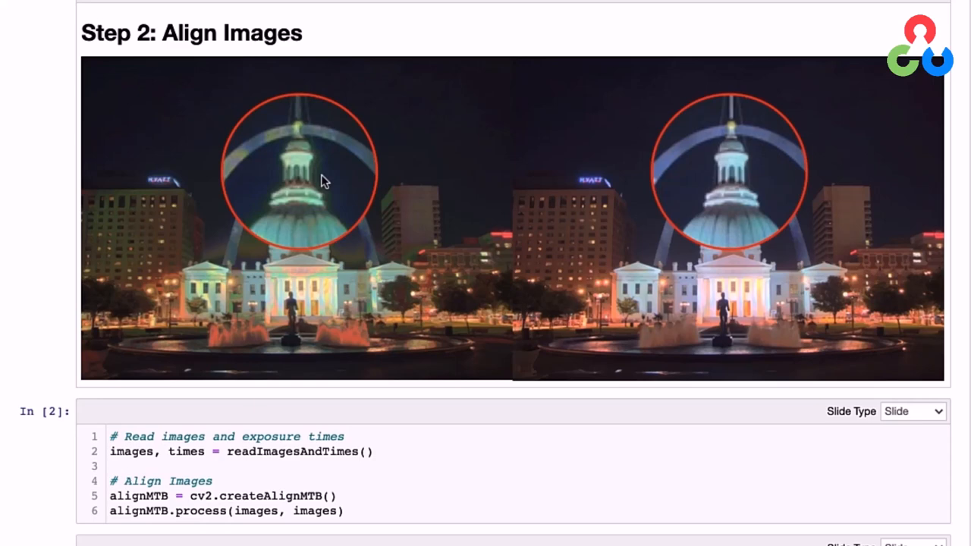
mouse_move(244, 133)
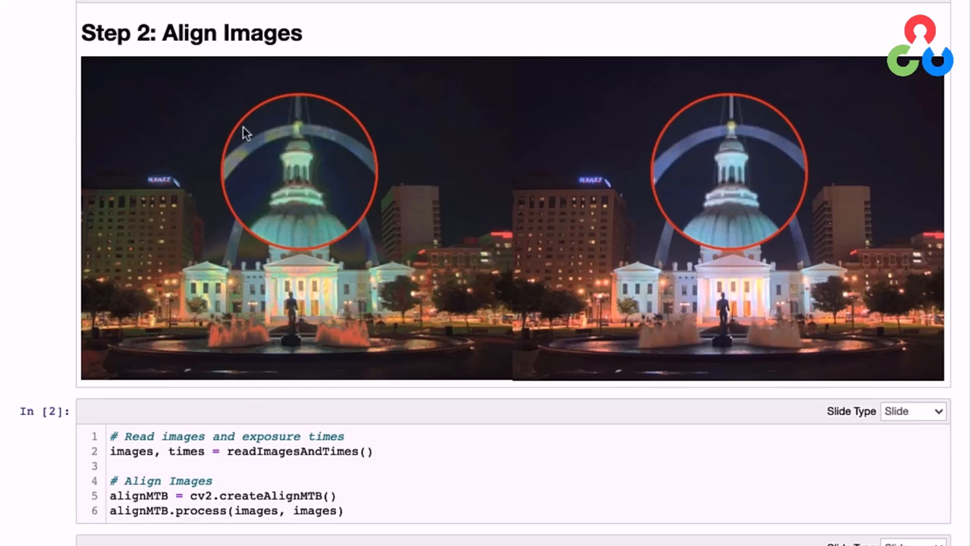
mouse_move(252, 150)
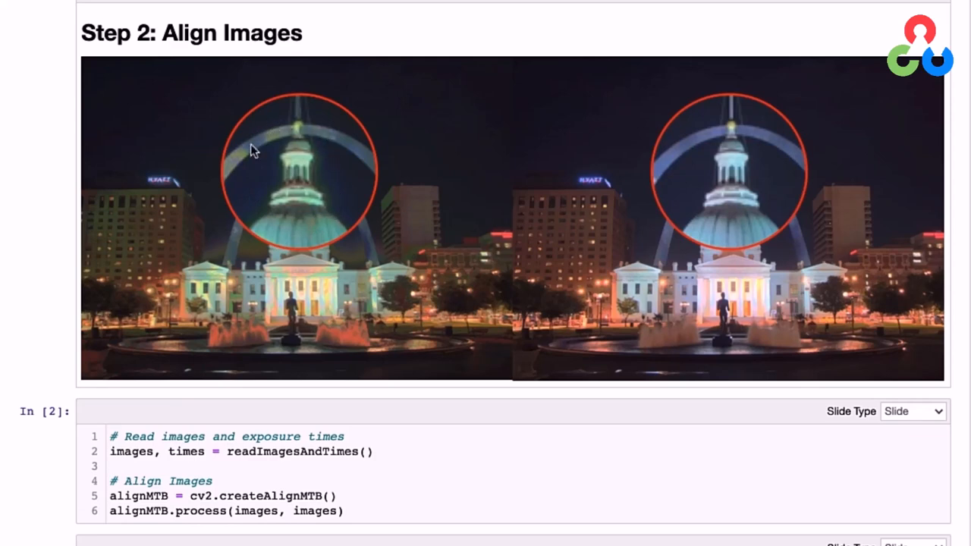
mouse_move(245, 180)
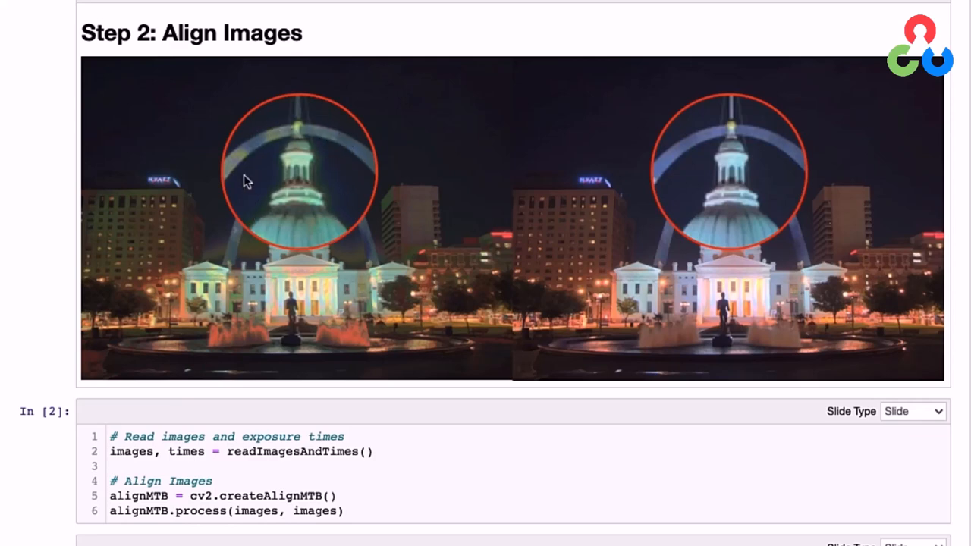
mouse_move(328, 215)
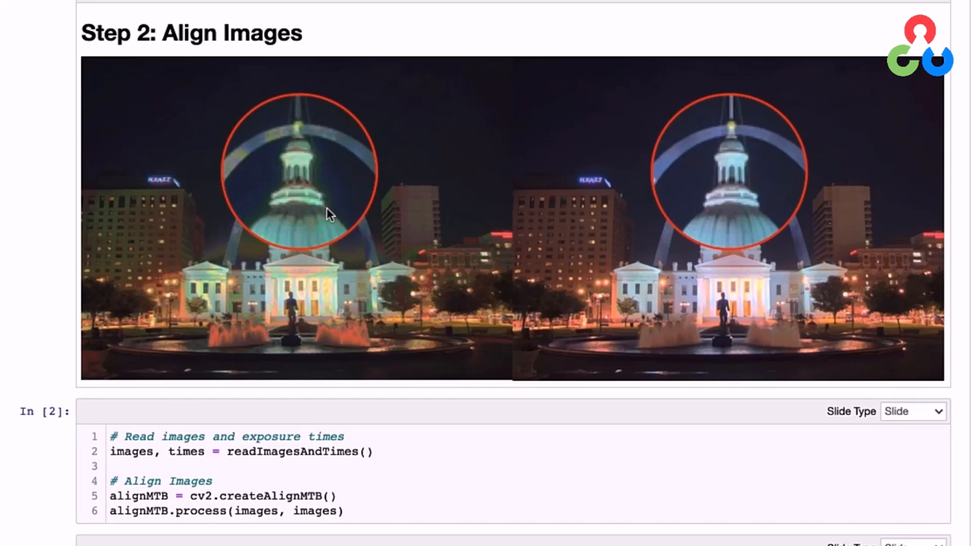
mouse_move(337, 194)
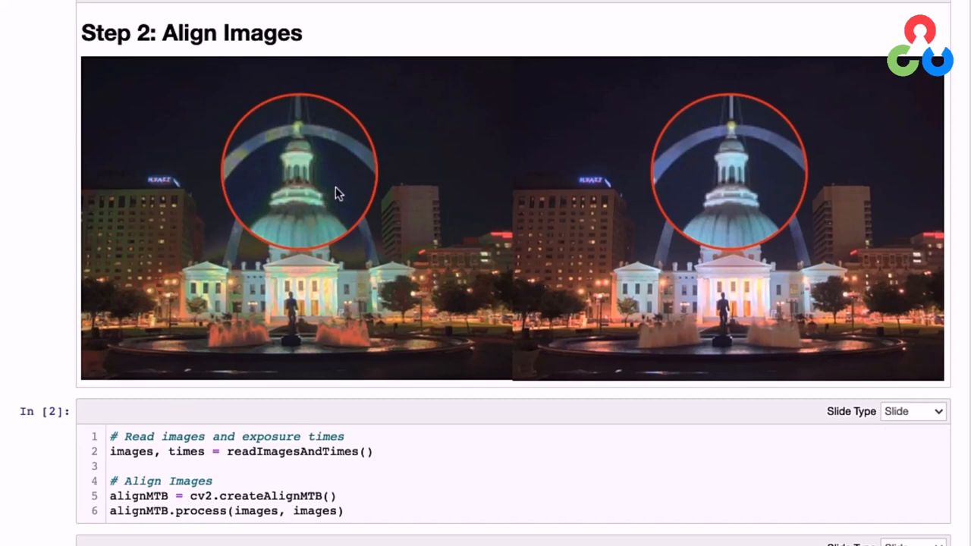
mouse_move(735, 164)
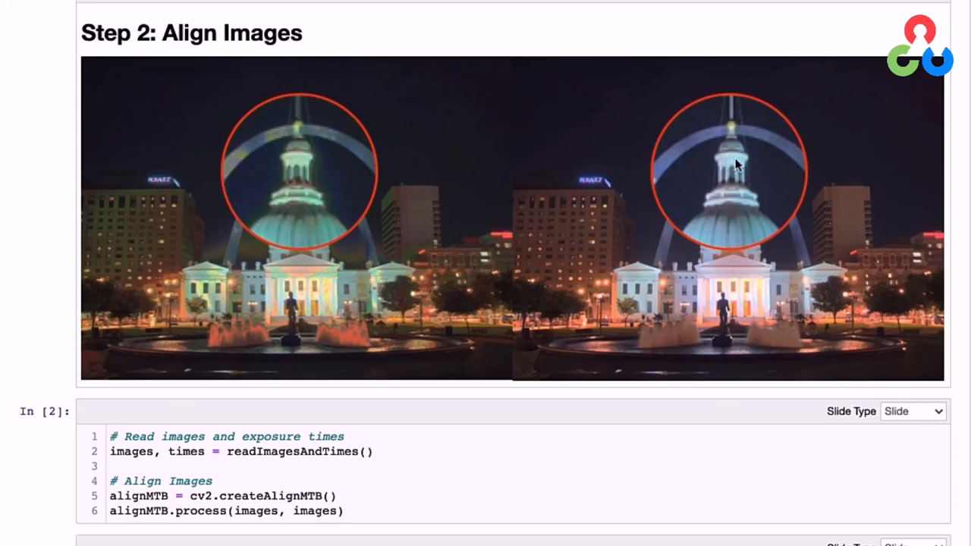
mouse_move(713, 256)
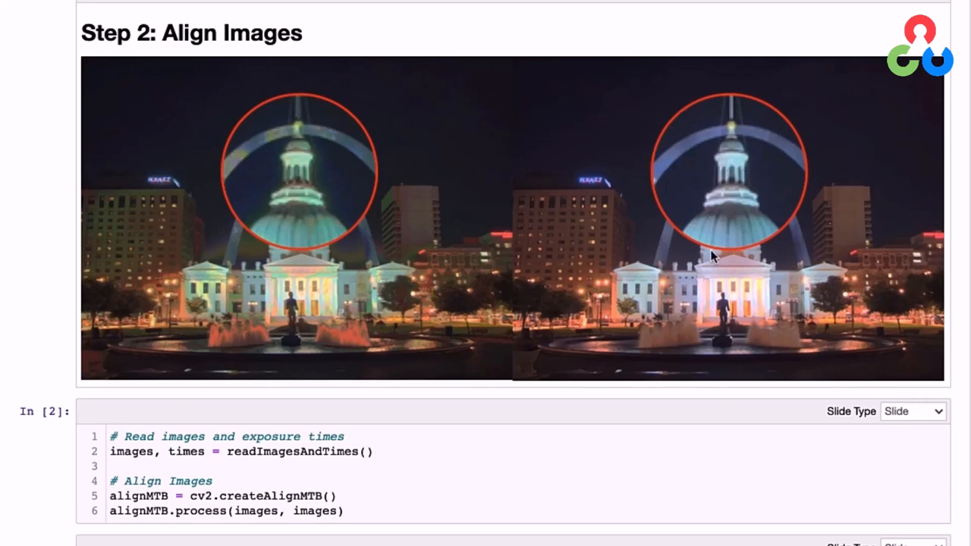
mouse_move(666, 183)
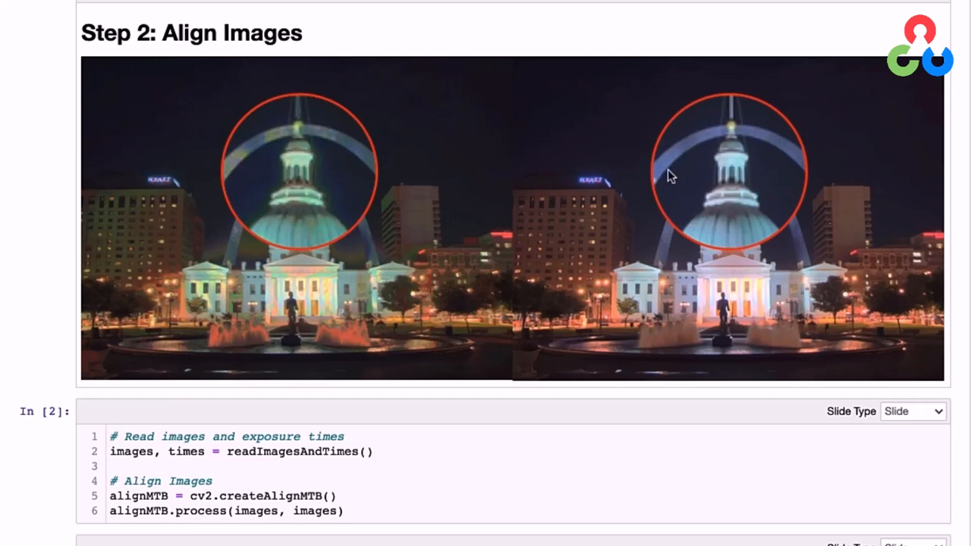
mouse_move(737, 138)
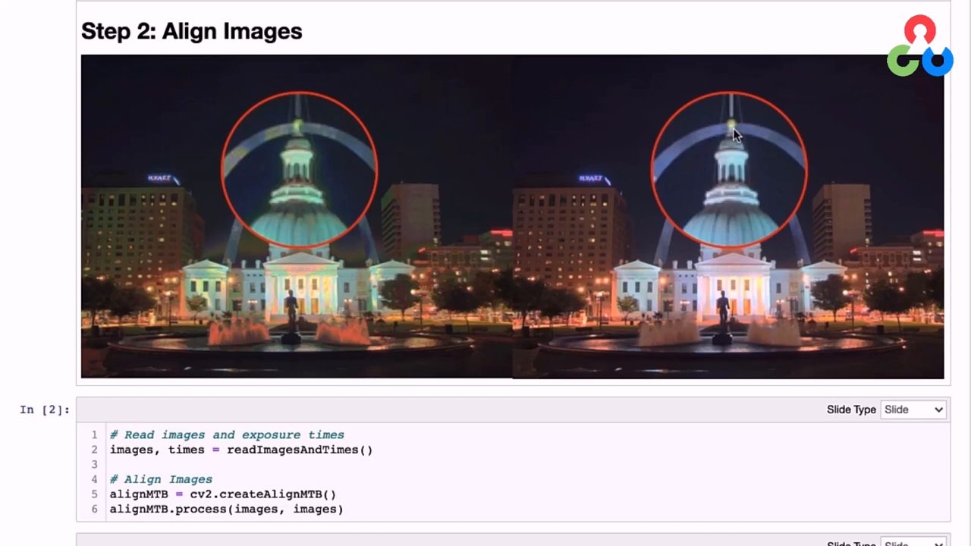
mouse_move(317, 318)
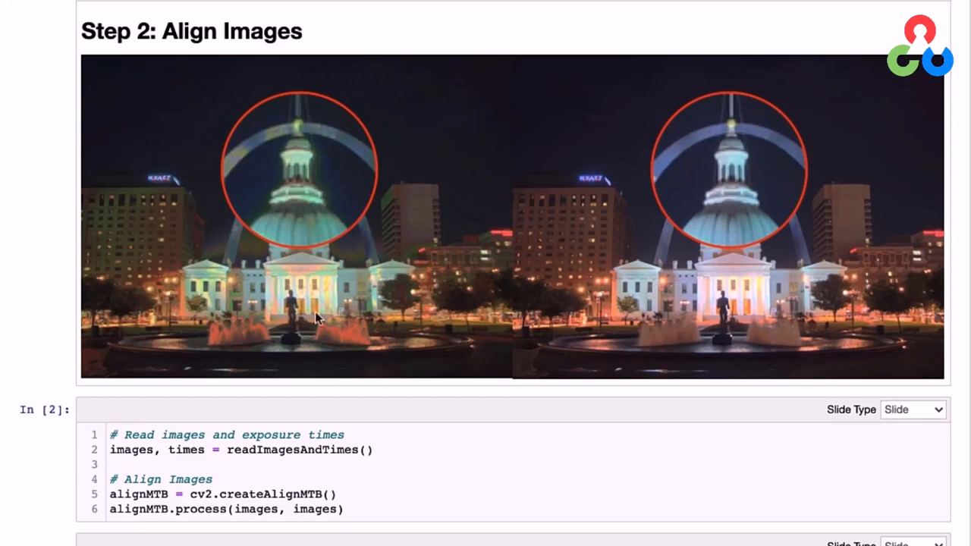
mouse_move(281, 504)
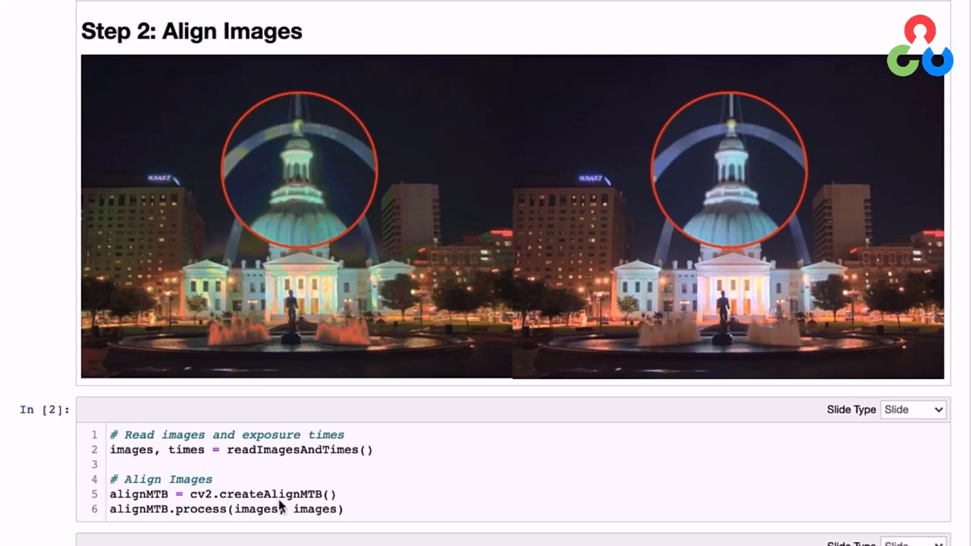
mouse_move(306, 503)
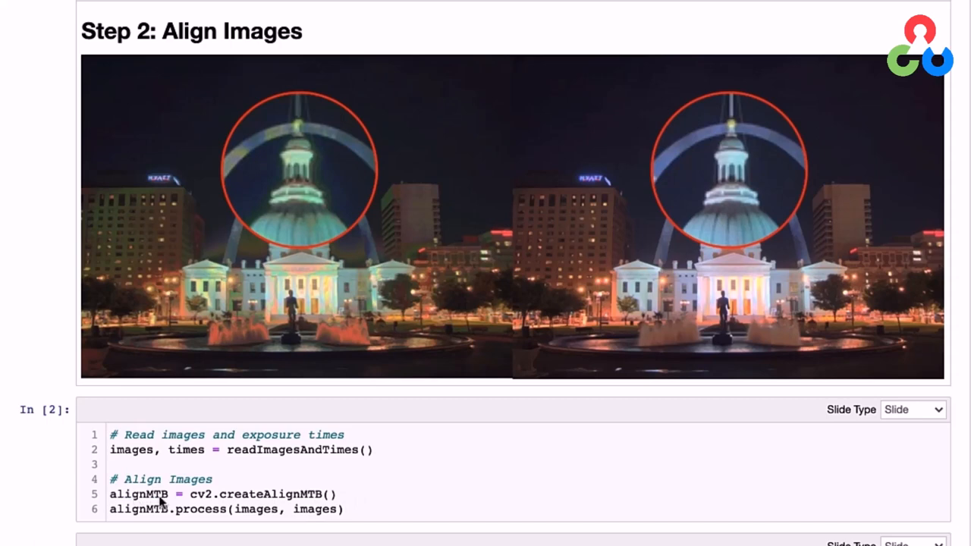
mouse_move(180, 522)
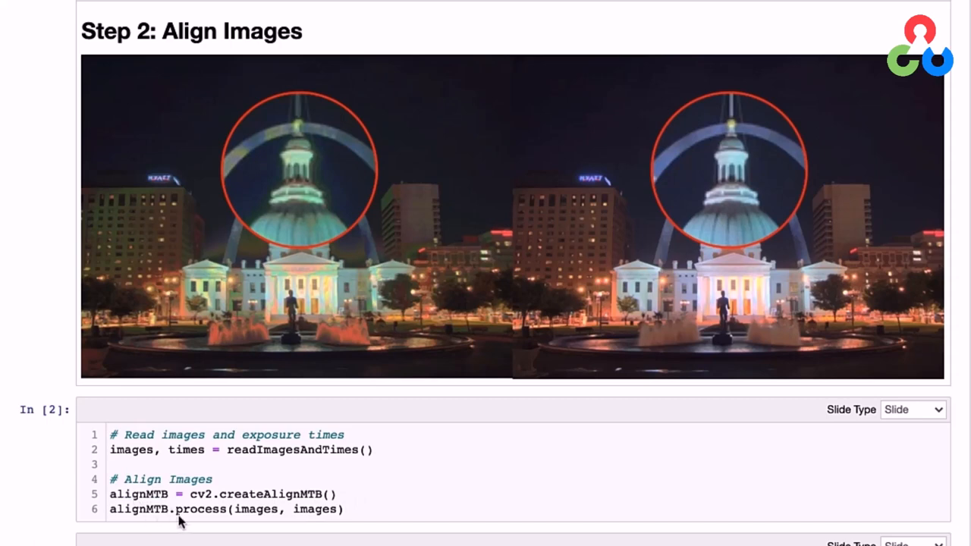
mouse_move(203, 522)
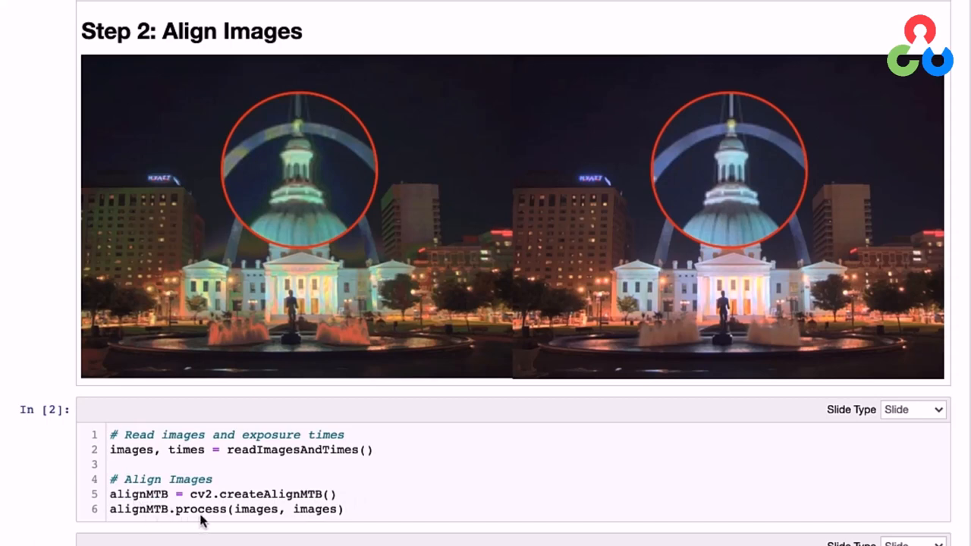
mouse_move(241, 519)
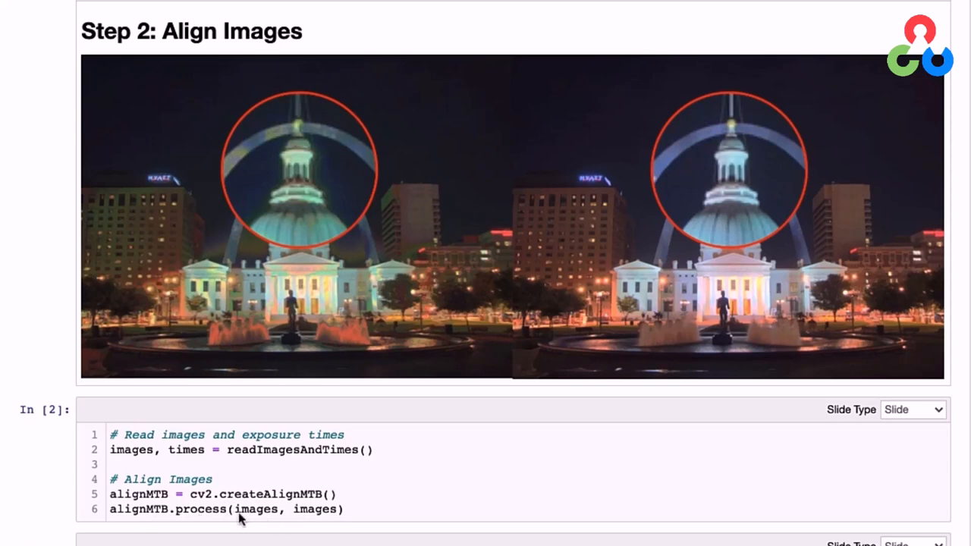
mouse_move(321, 520)
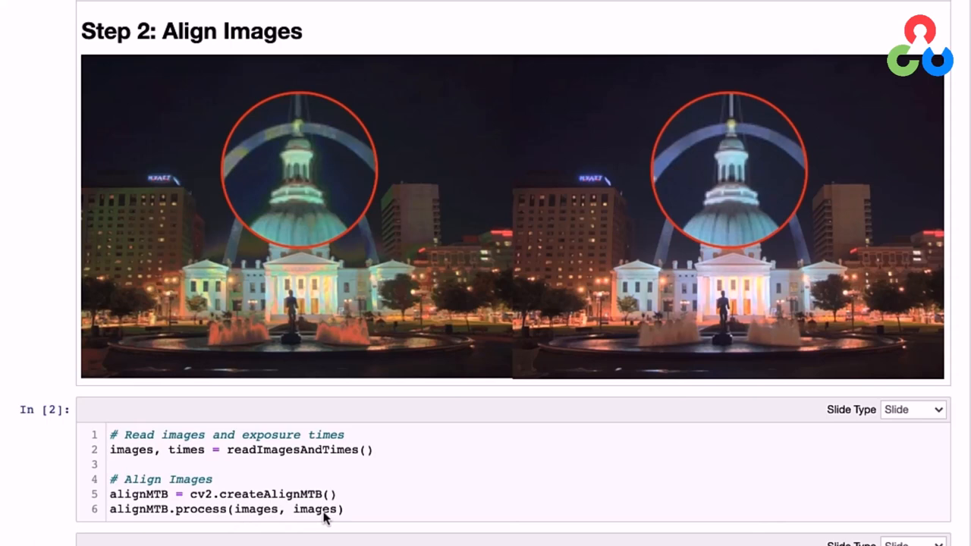
mouse_move(14, 513)
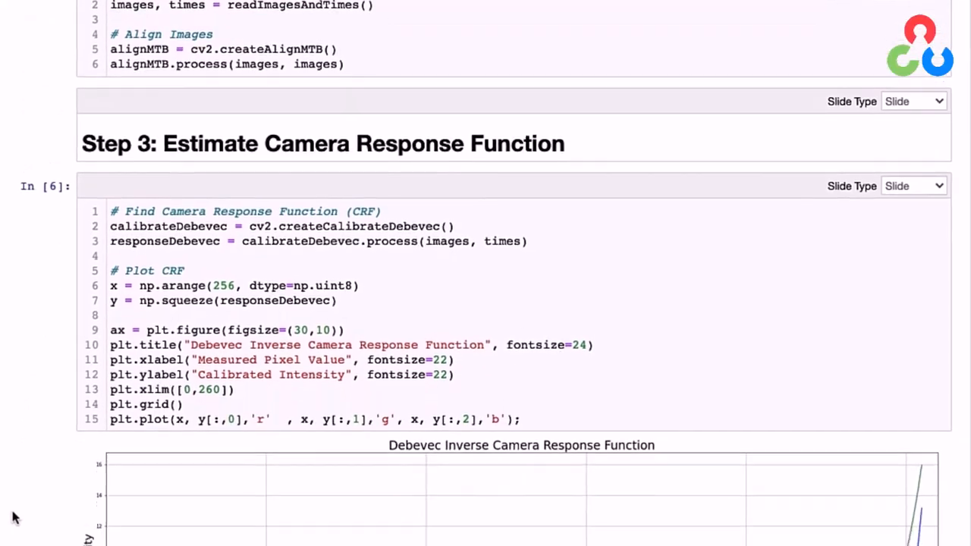
scroll("down", 3)
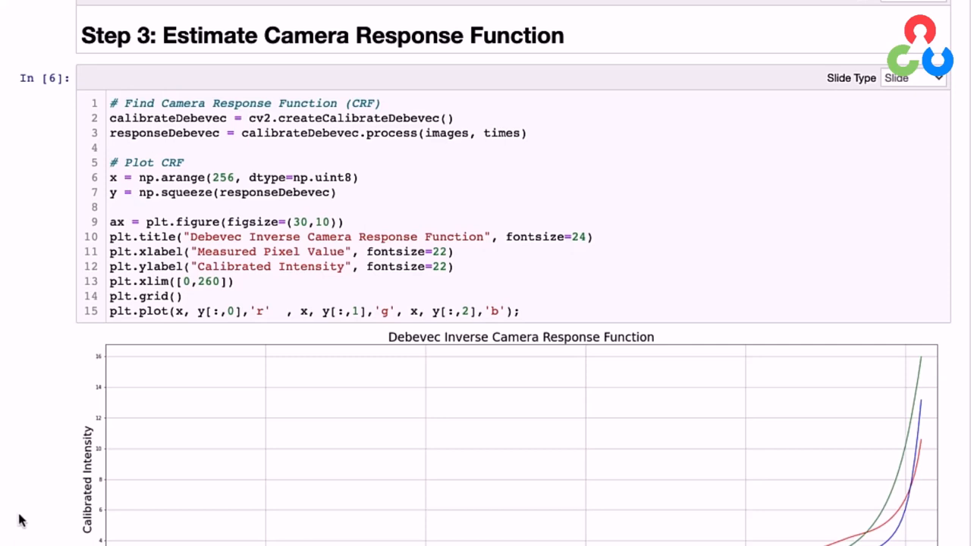
mouse_move(326, 133)
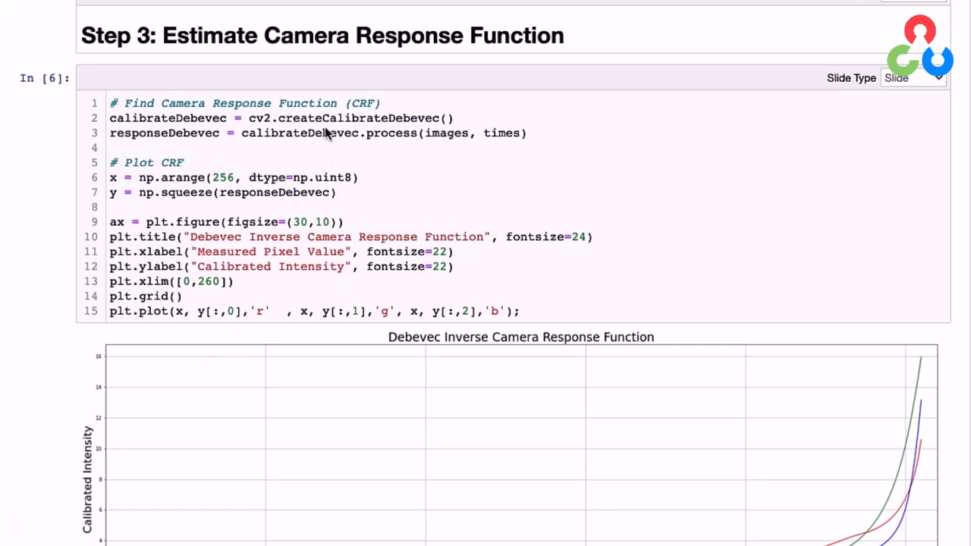
mouse_move(437, 128)
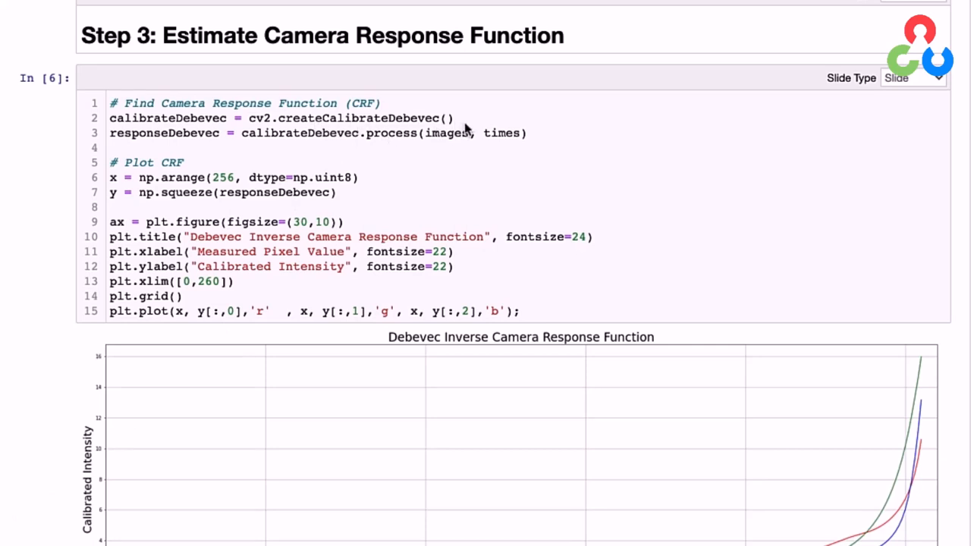
mouse_move(300, 135)
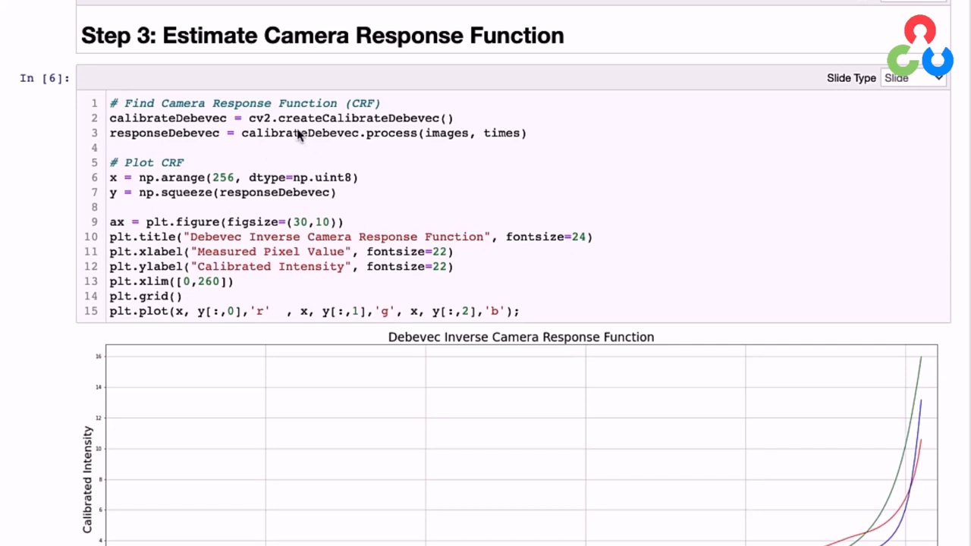
mouse_move(394, 134)
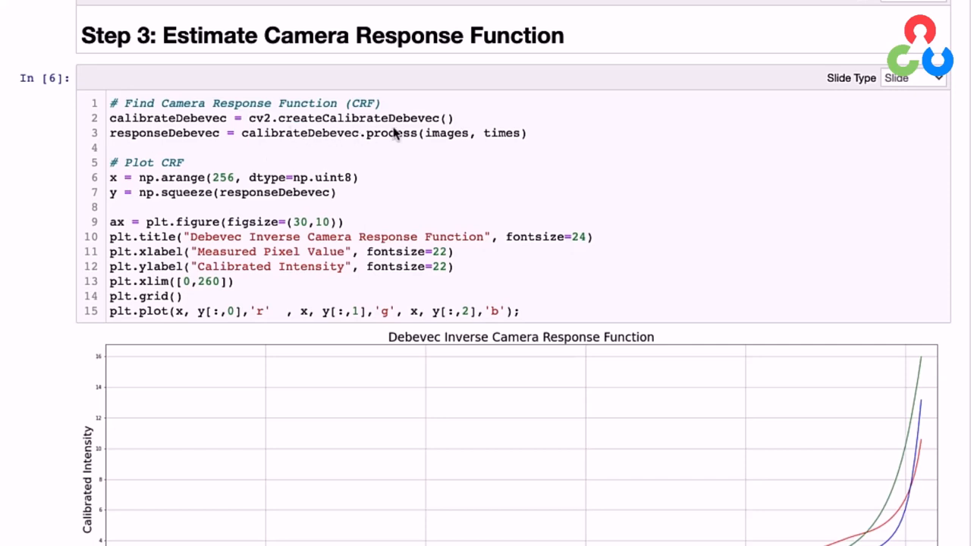
mouse_move(137, 131)
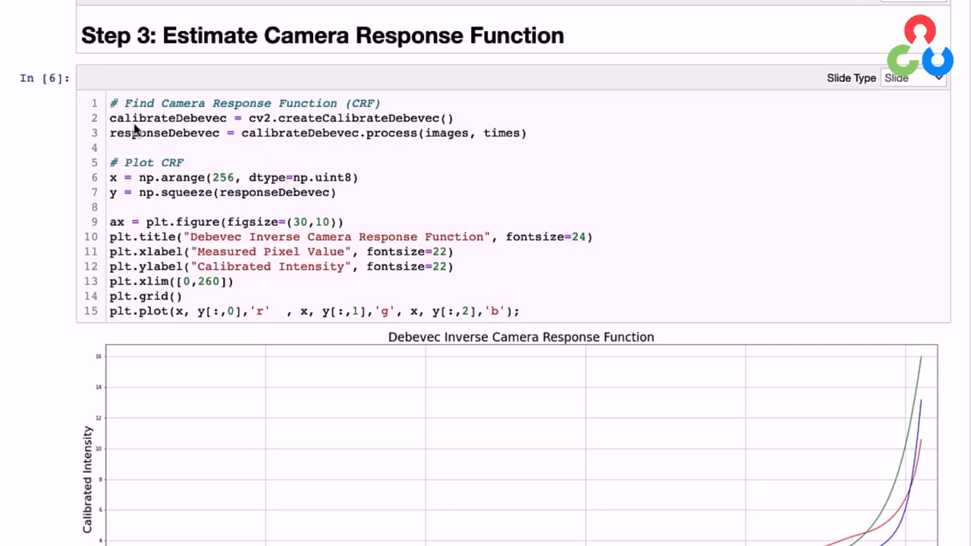
mouse_move(279, 164)
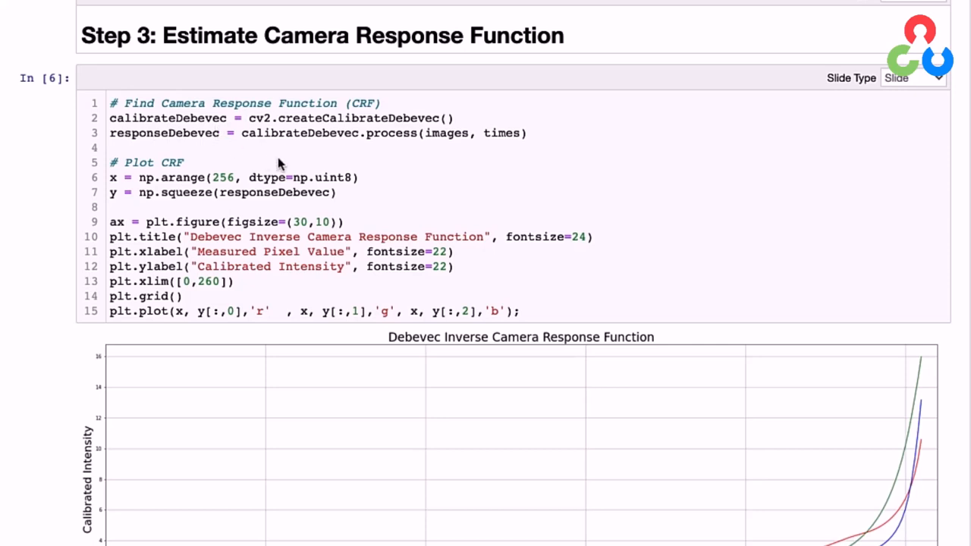
mouse_move(408, 153)
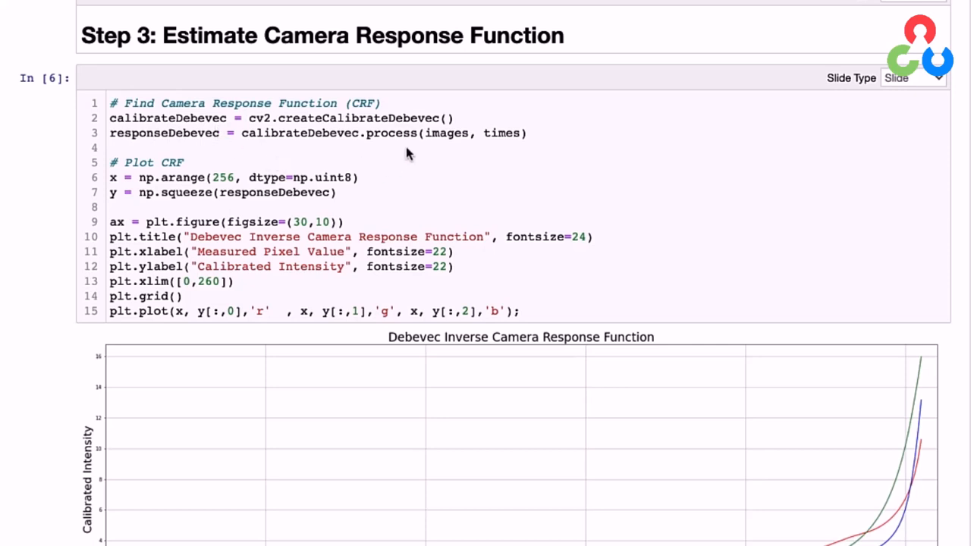
mouse_move(433, 150)
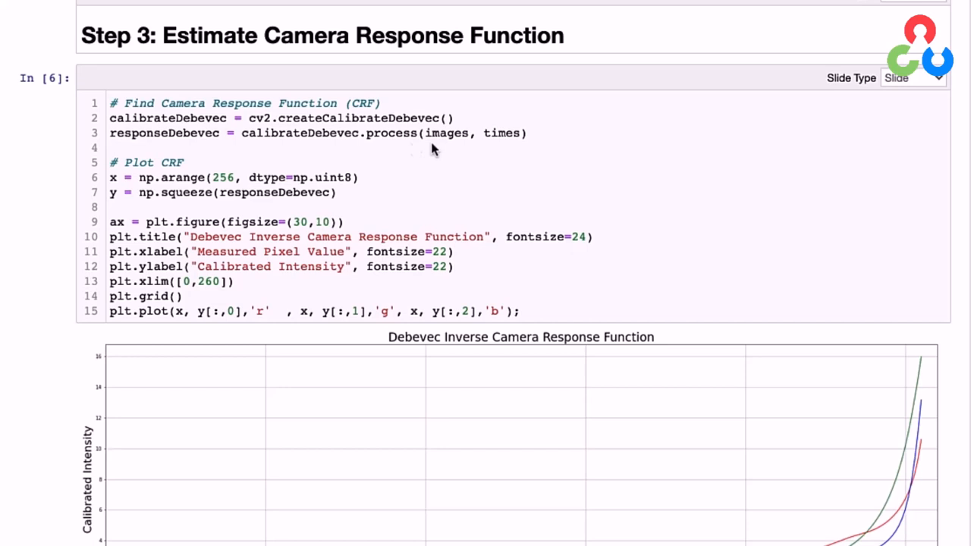
mouse_move(501, 152)
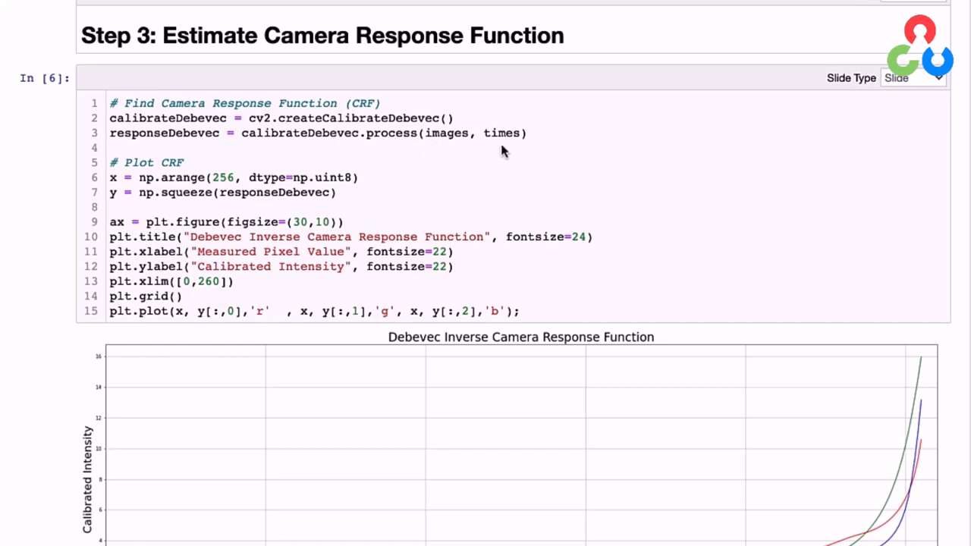
mouse_move(152, 140)
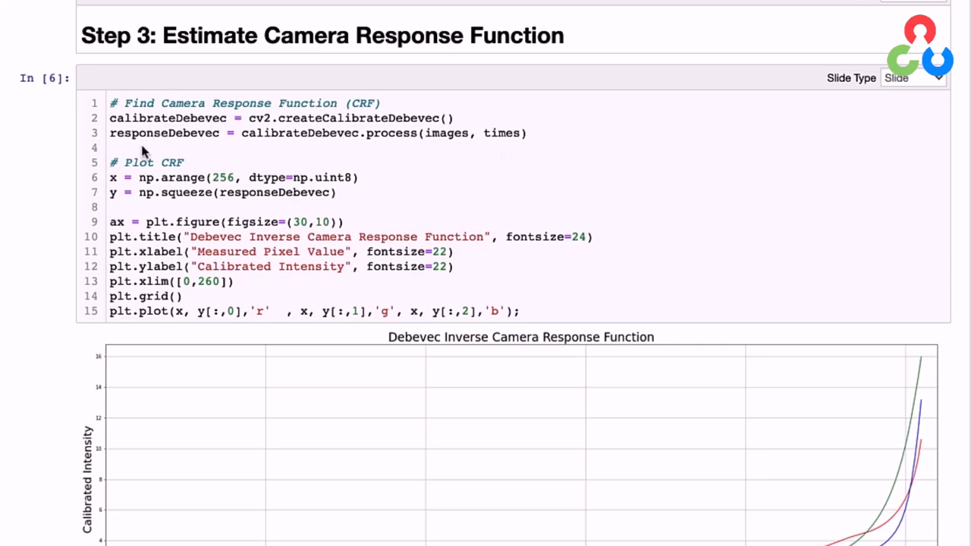
mouse_move(122, 251)
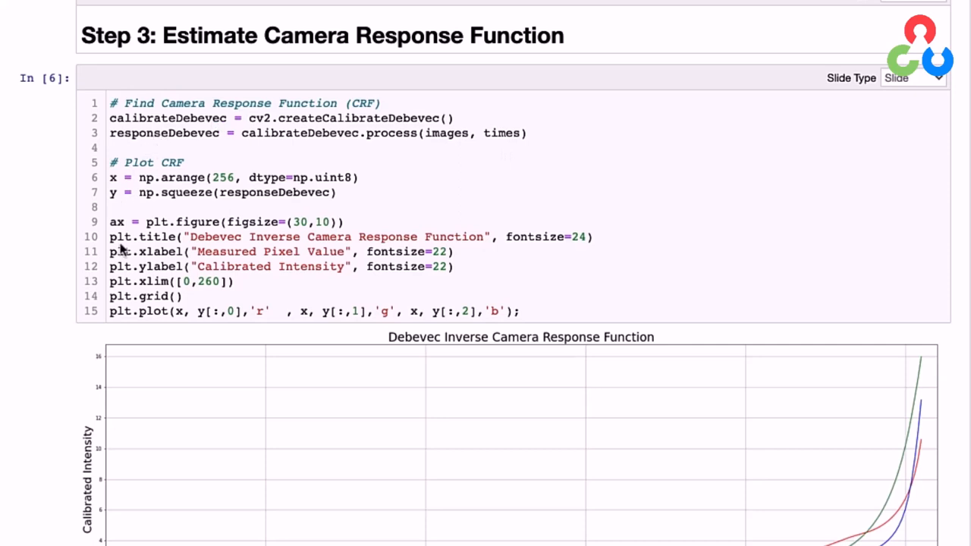
mouse_move(137, 288)
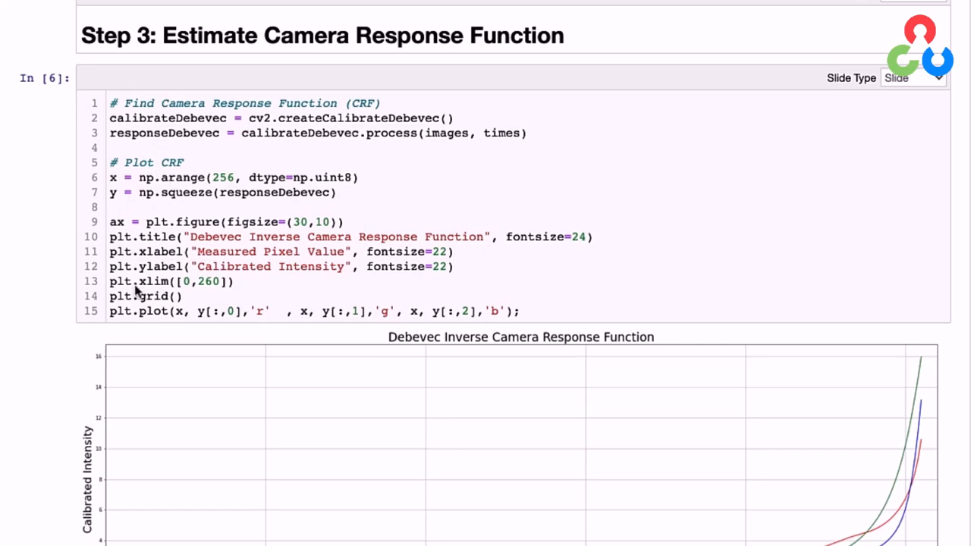
scroll("down", 3)
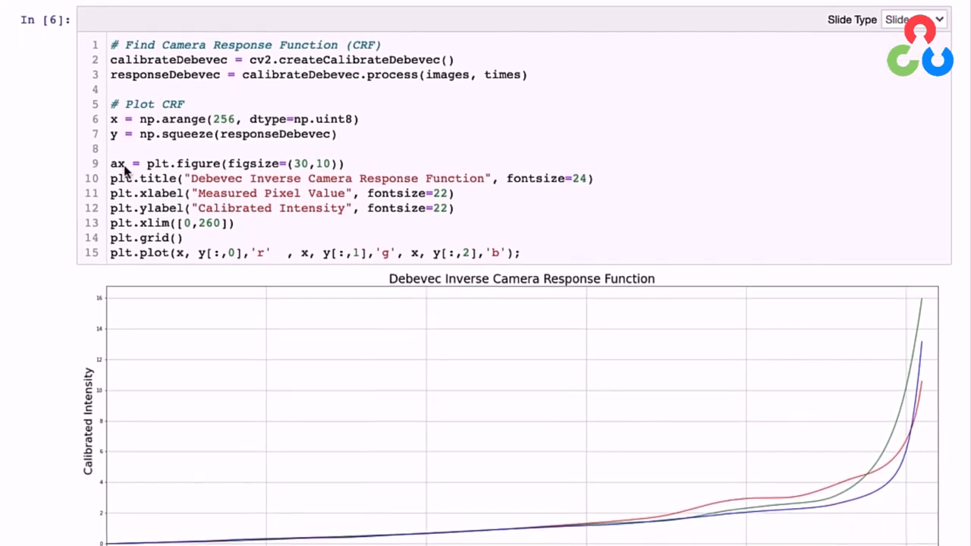
scroll("down", 3)
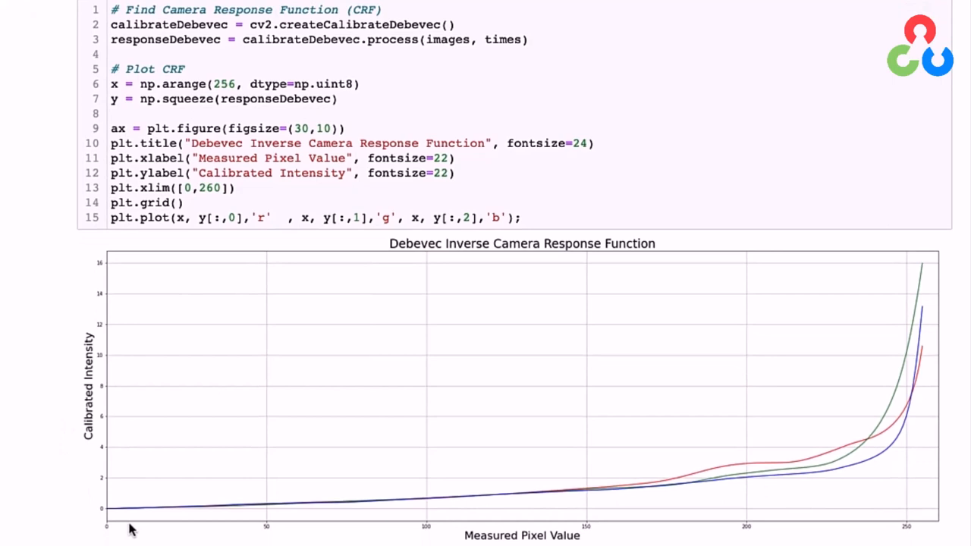
mouse_move(443, 499)
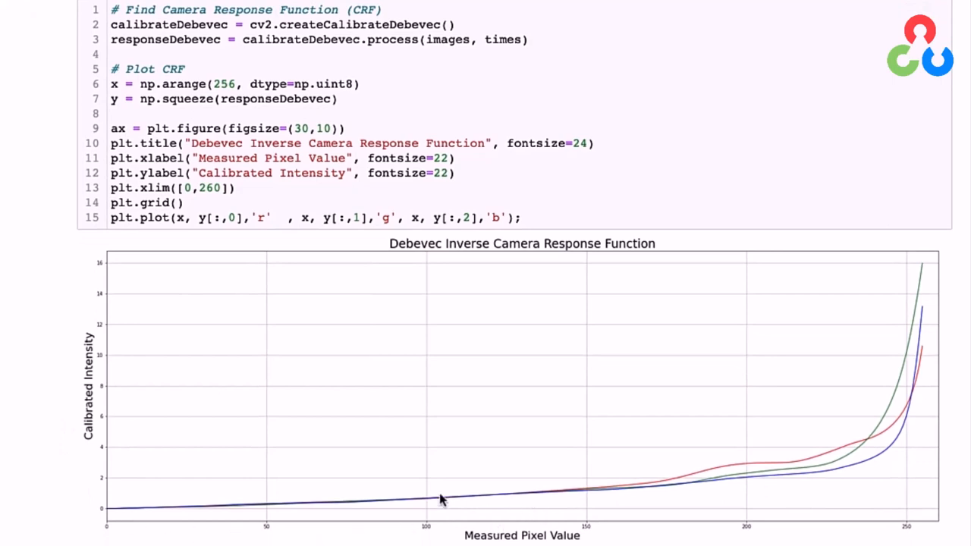
mouse_move(710, 507)
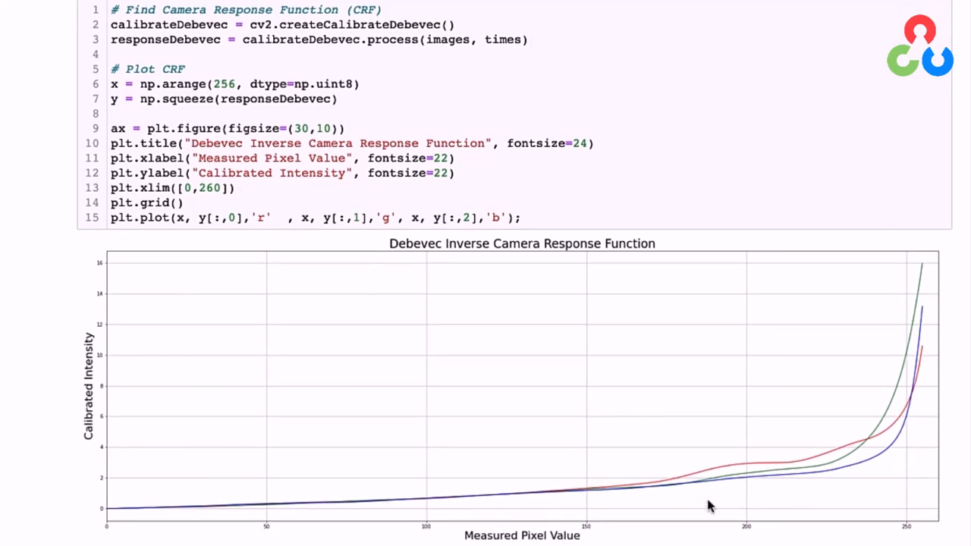
mouse_move(755, 473)
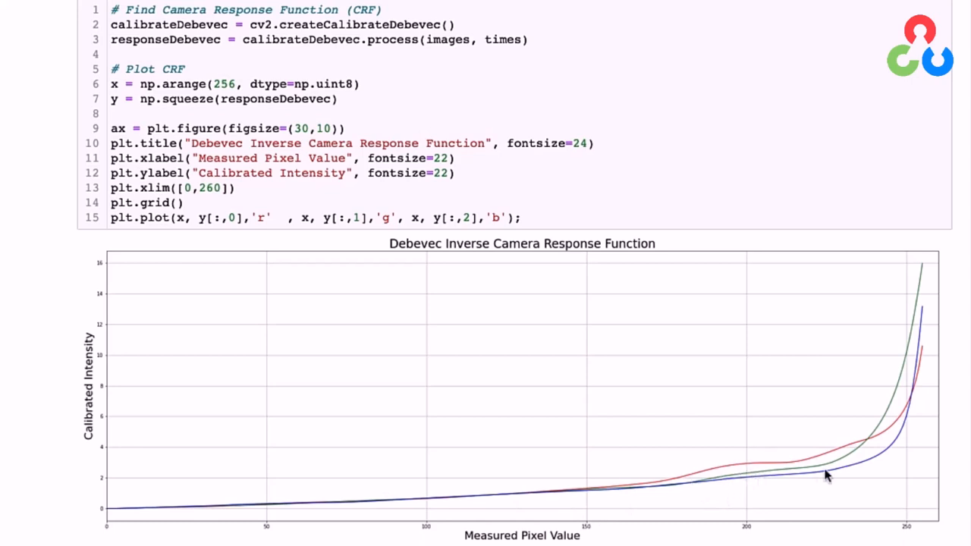
mouse_move(931, 294)
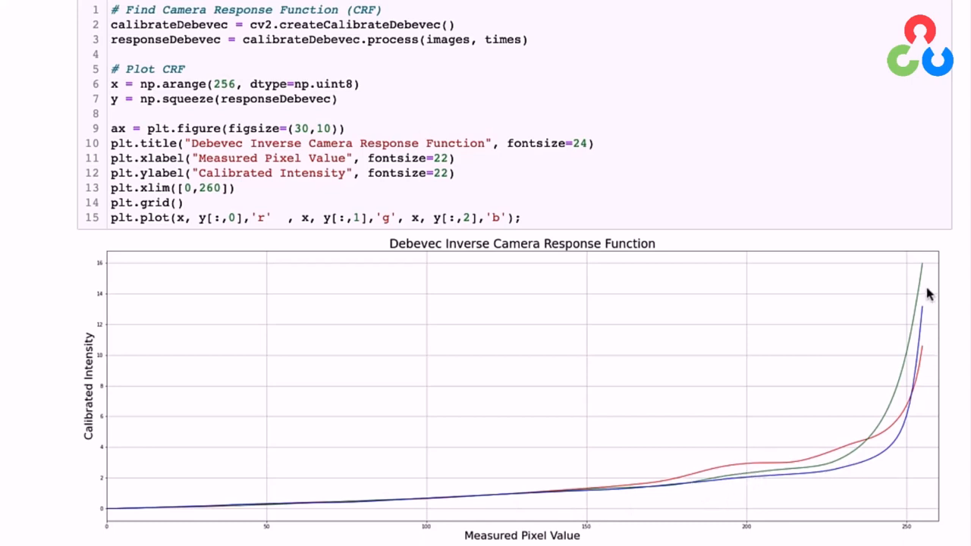
mouse_move(874, 273)
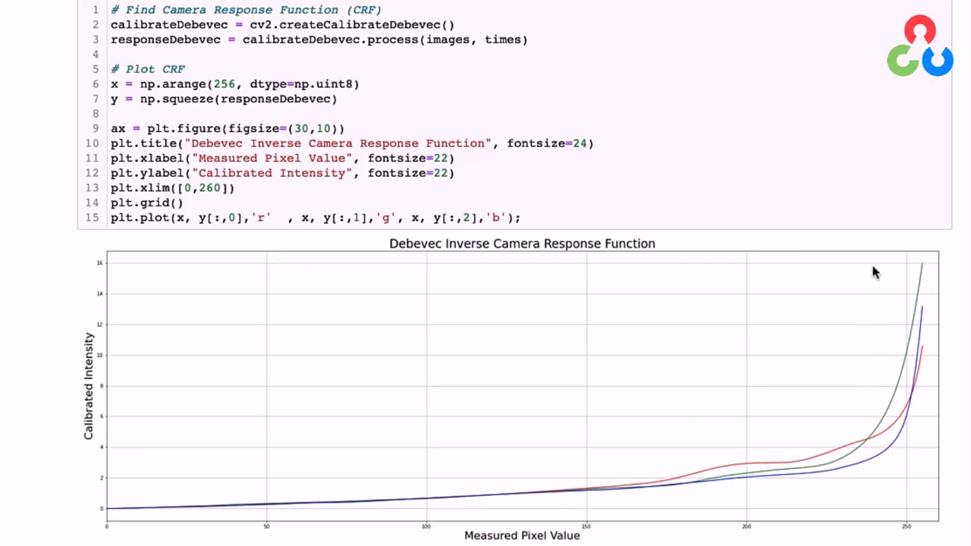
mouse_move(858, 470)
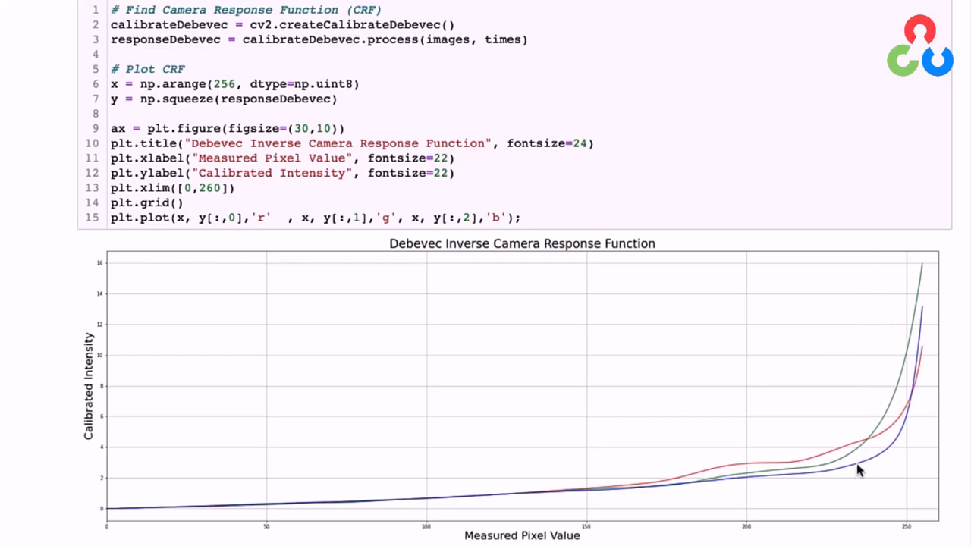
mouse_move(934, 257)
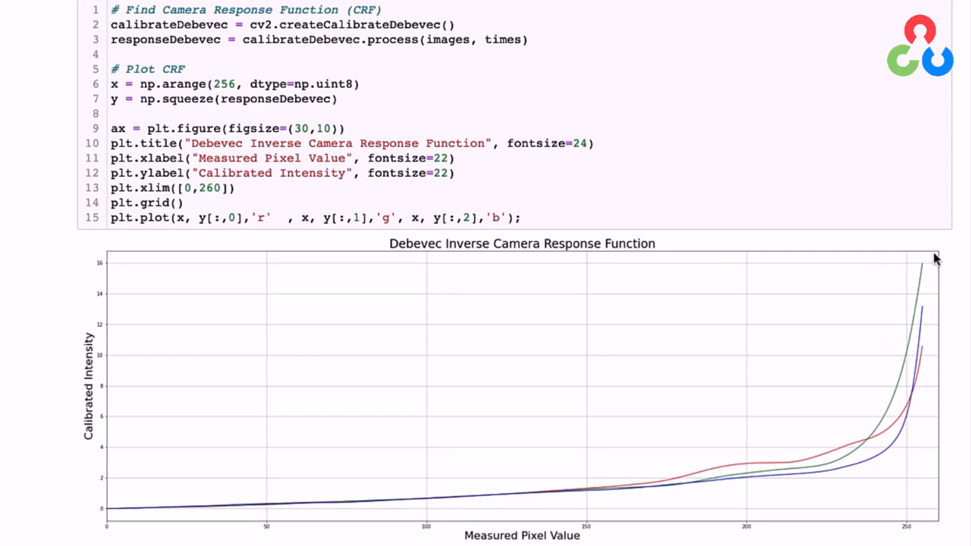
mouse_move(922, 285)
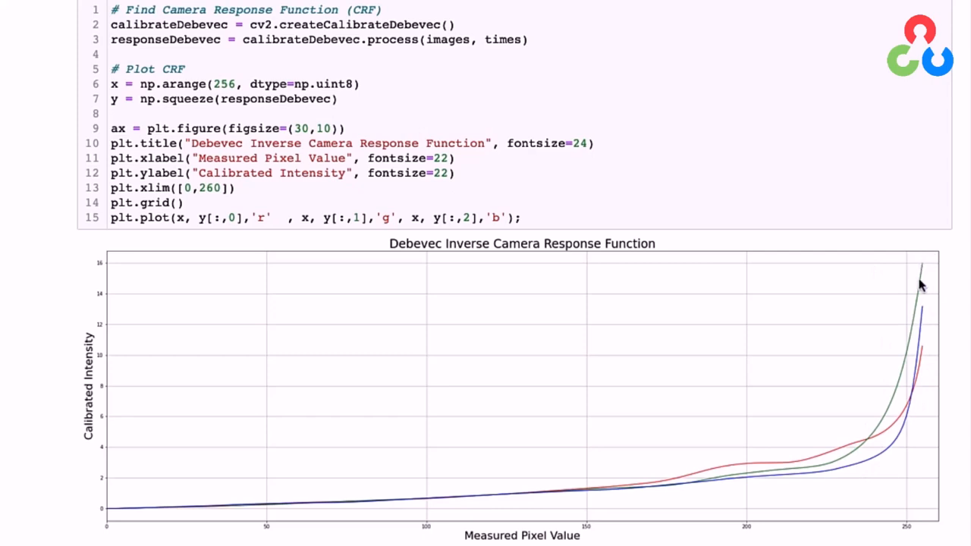
mouse_move(922, 273)
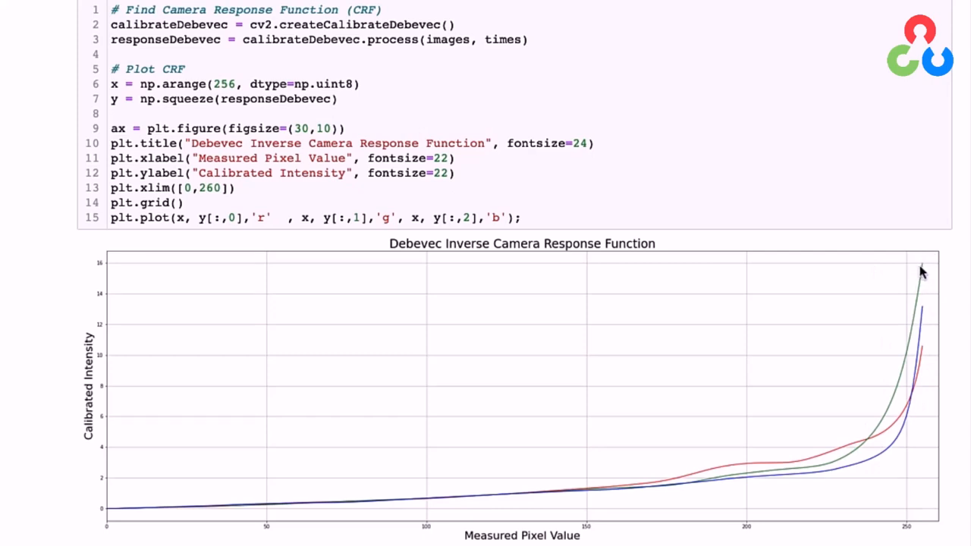
mouse_move(923, 276)
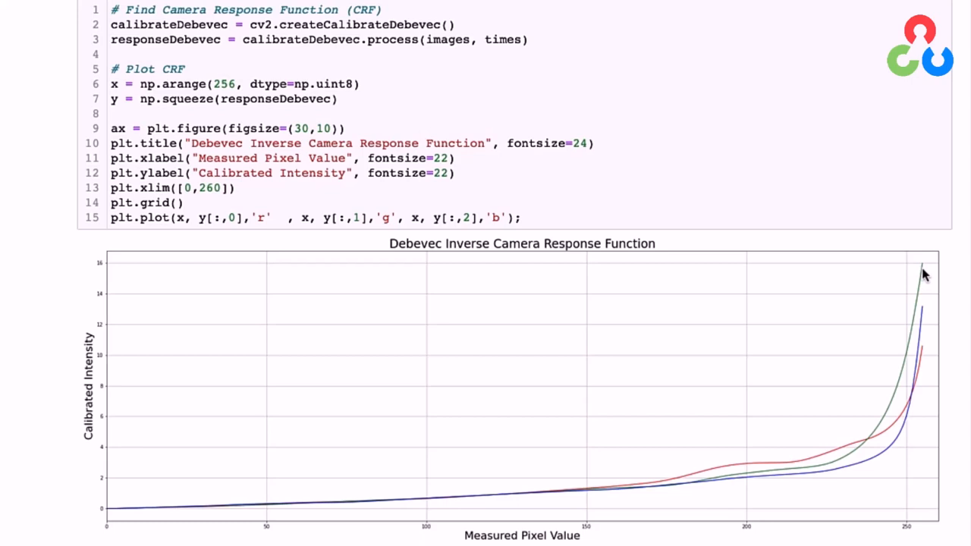
mouse_move(622, 493)
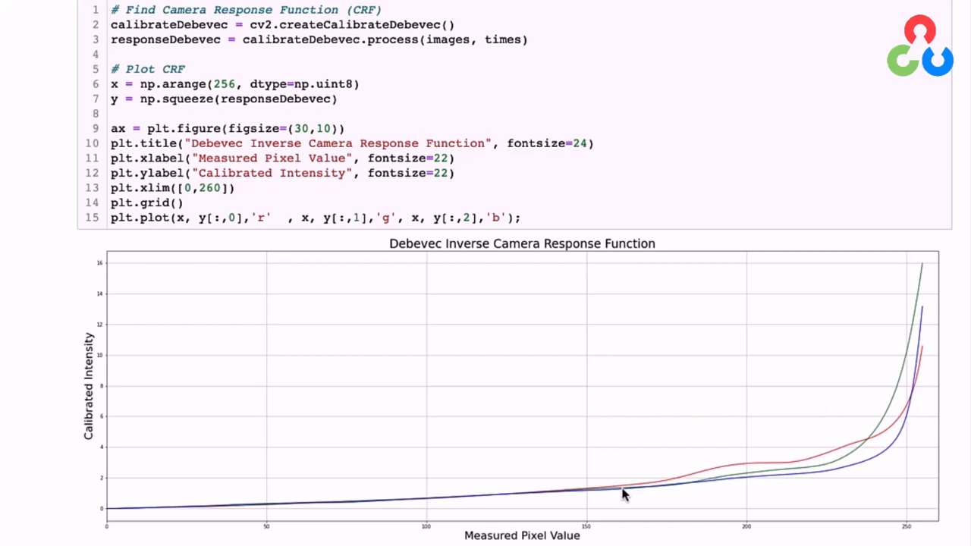
mouse_move(308, 413)
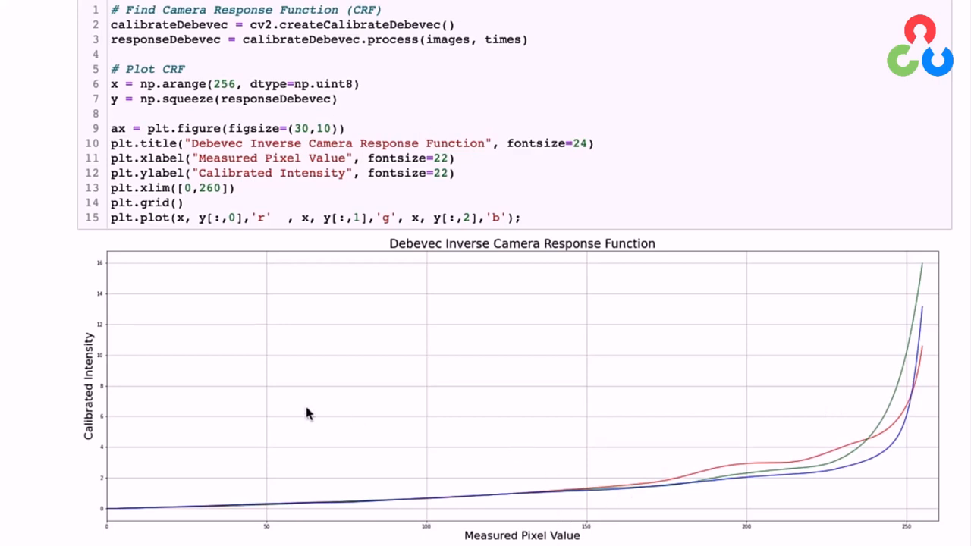
scroll("down", 3)
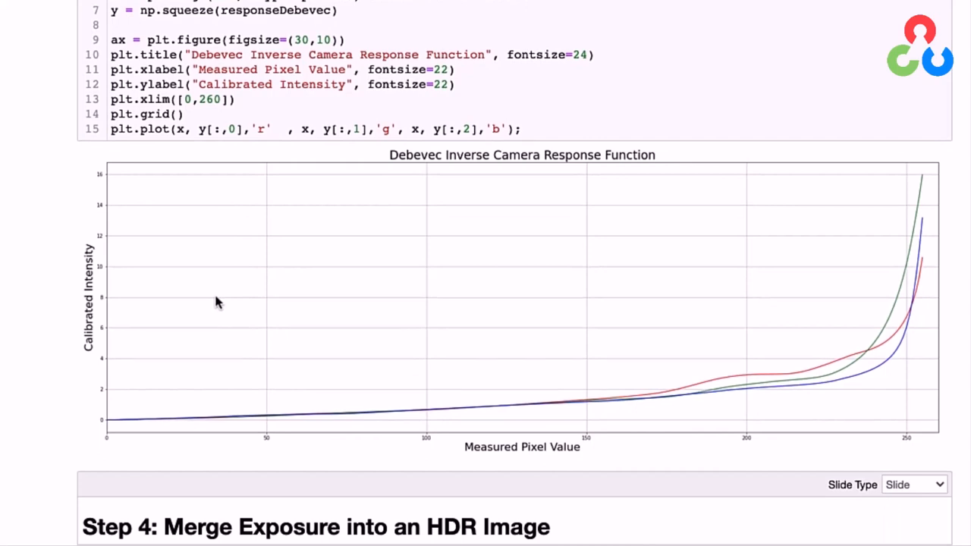
scroll("down", 3)
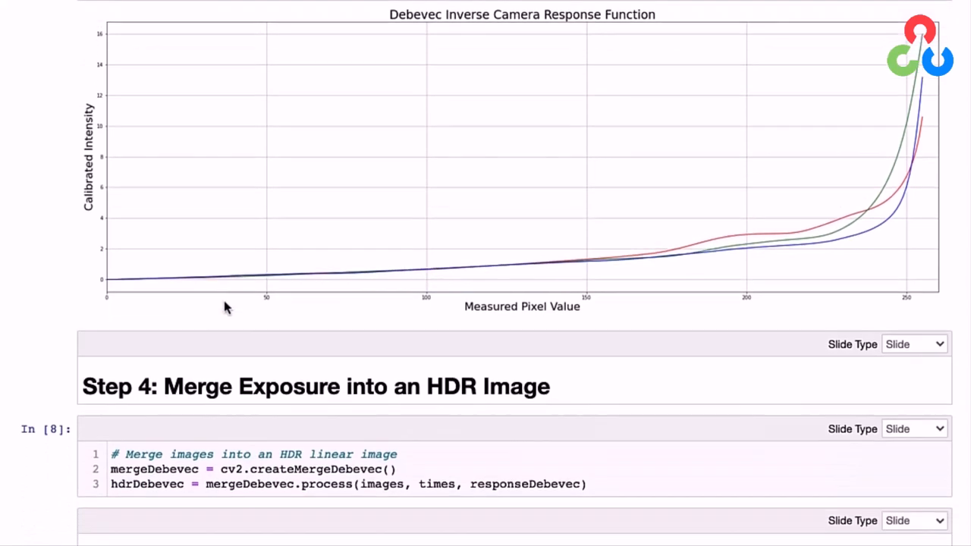
scroll("down", 3)
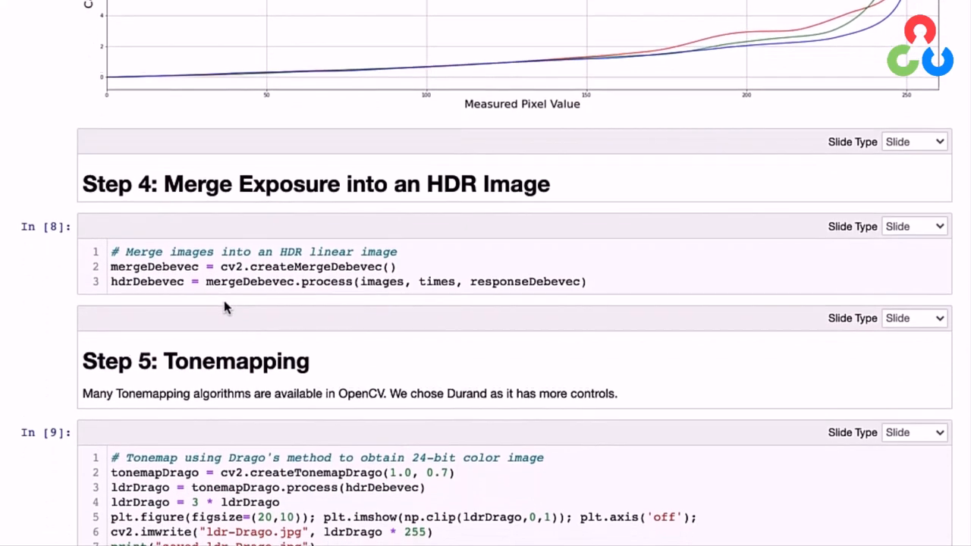
scroll("down", 3)
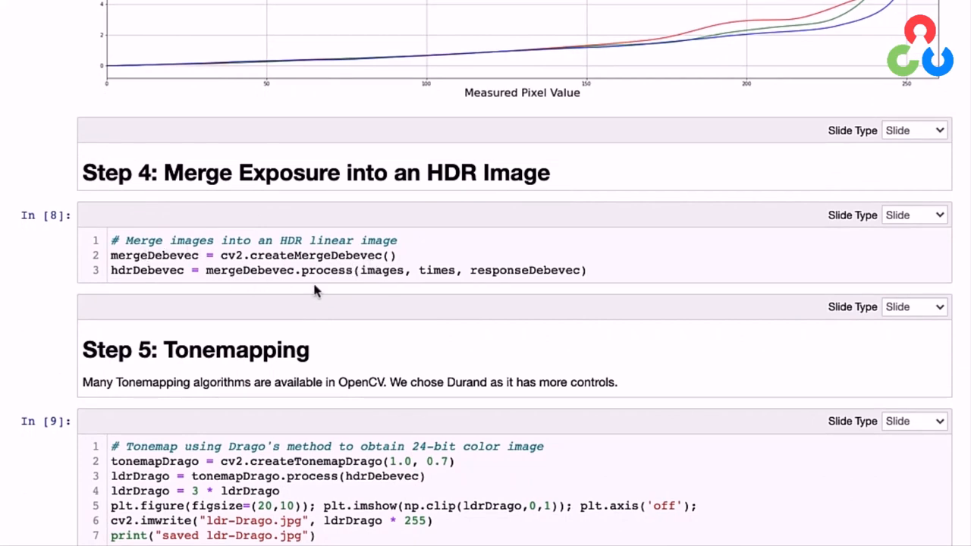
mouse_move(379, 285)
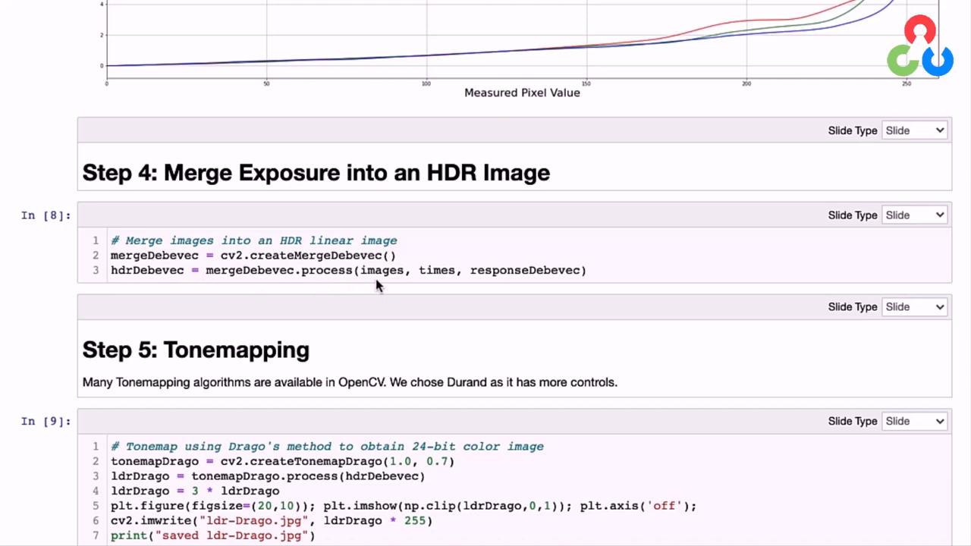
mouse_move(431, 291)
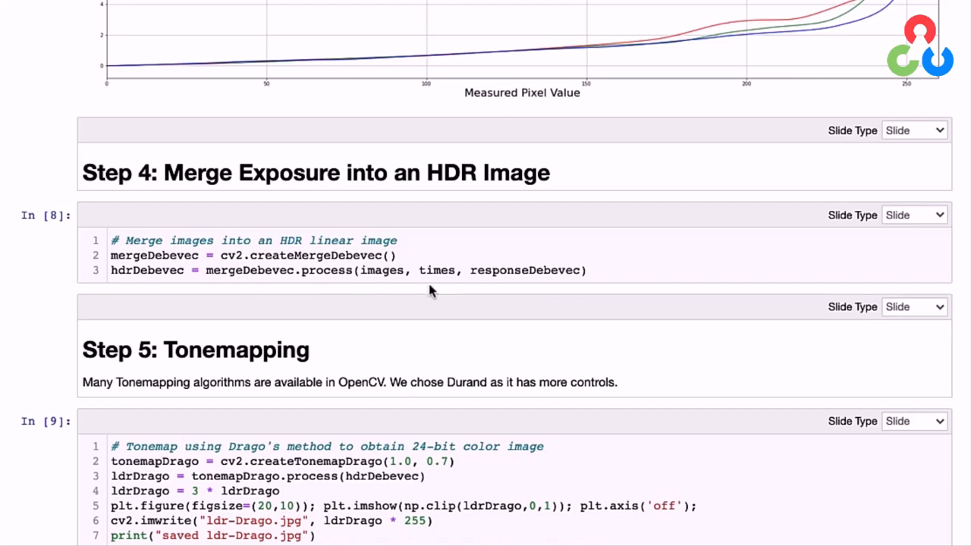
mouse_move(433, 282)
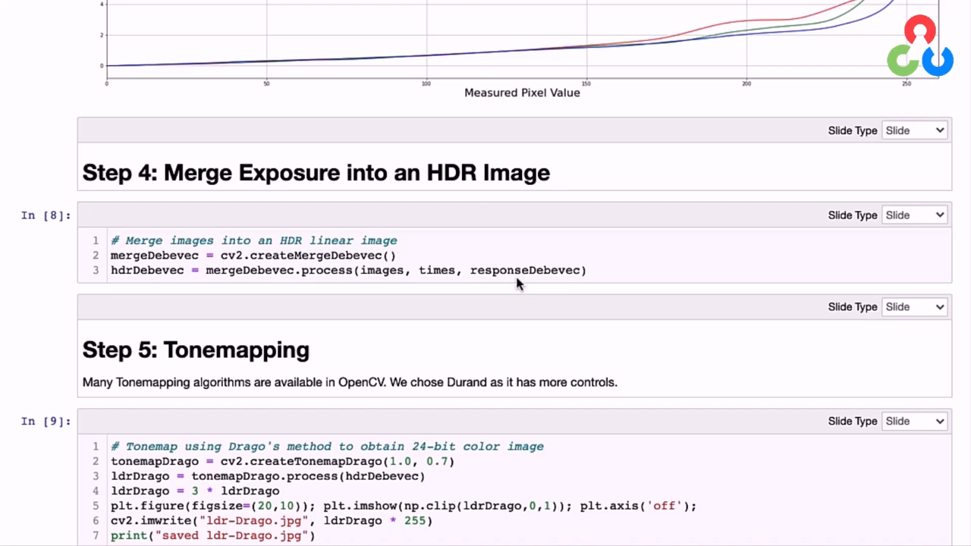
mouse_move(334, 282)
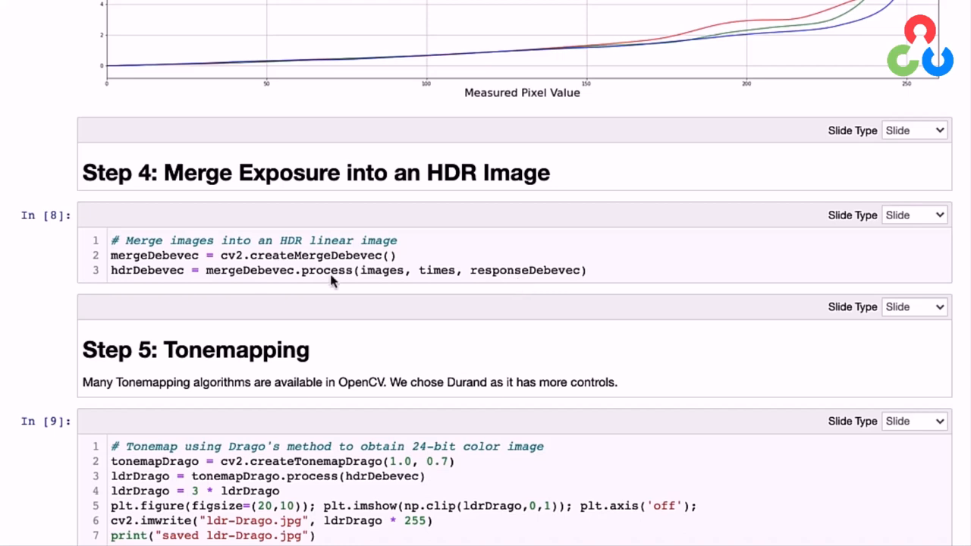
mouse_move(159, 283)
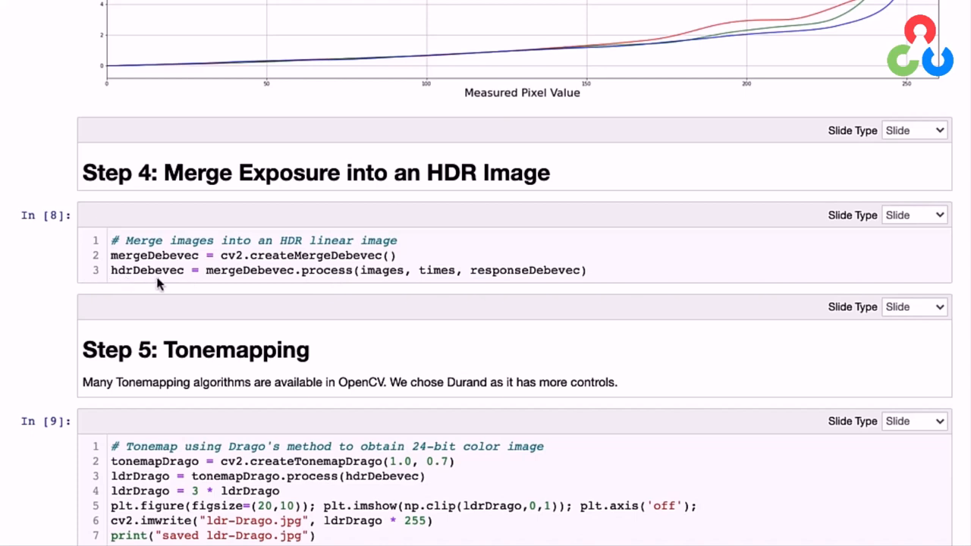
mouse_move(165, 285)
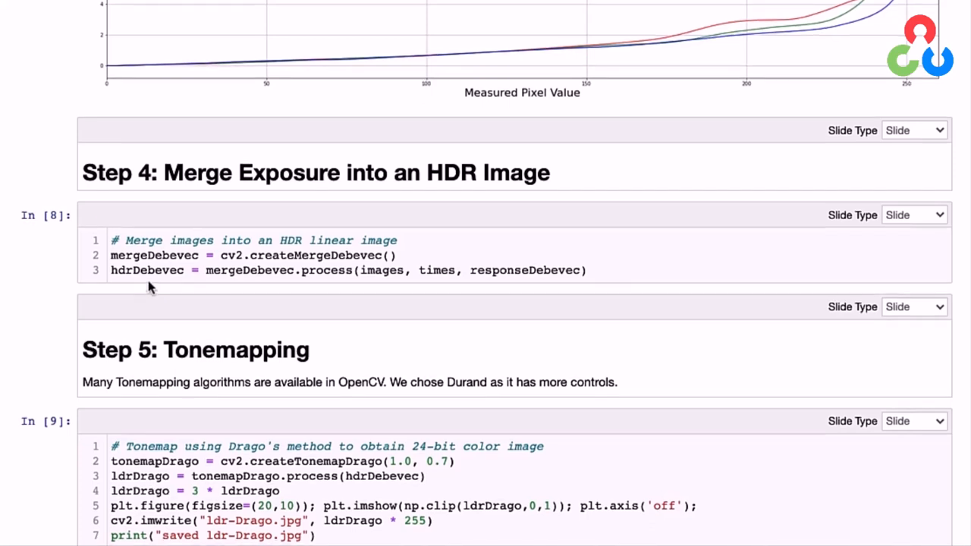
scroll("down", 3)
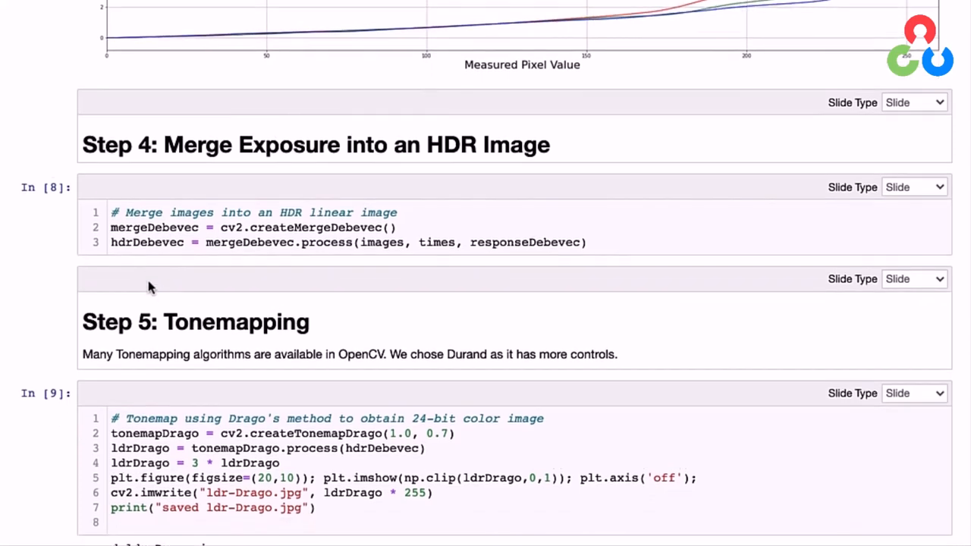
scroll("down", 3)
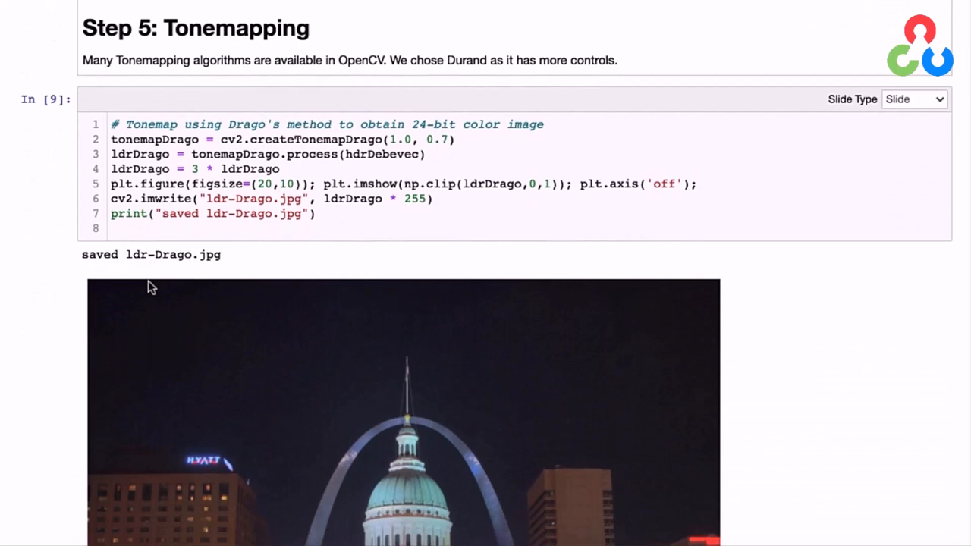
scroll("down", 3)
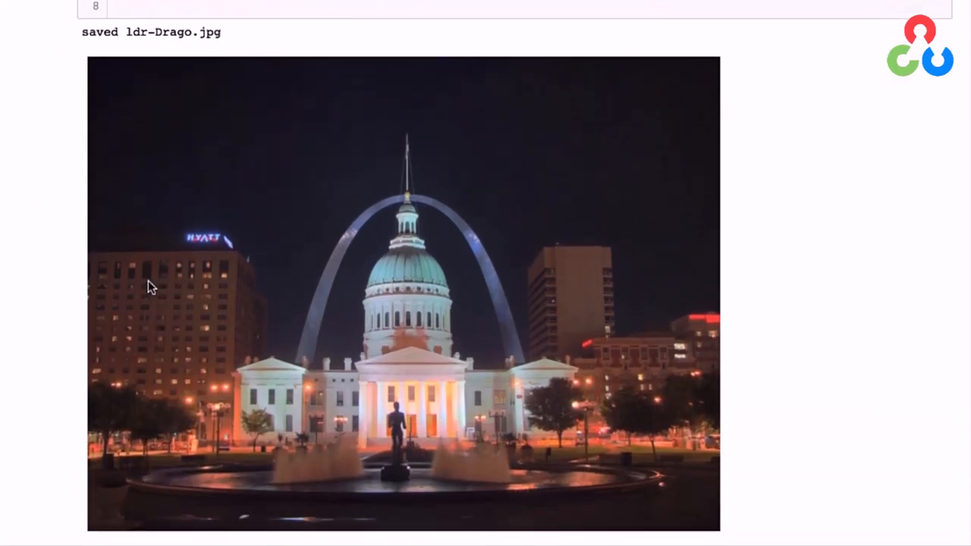
scroll("down", 3)
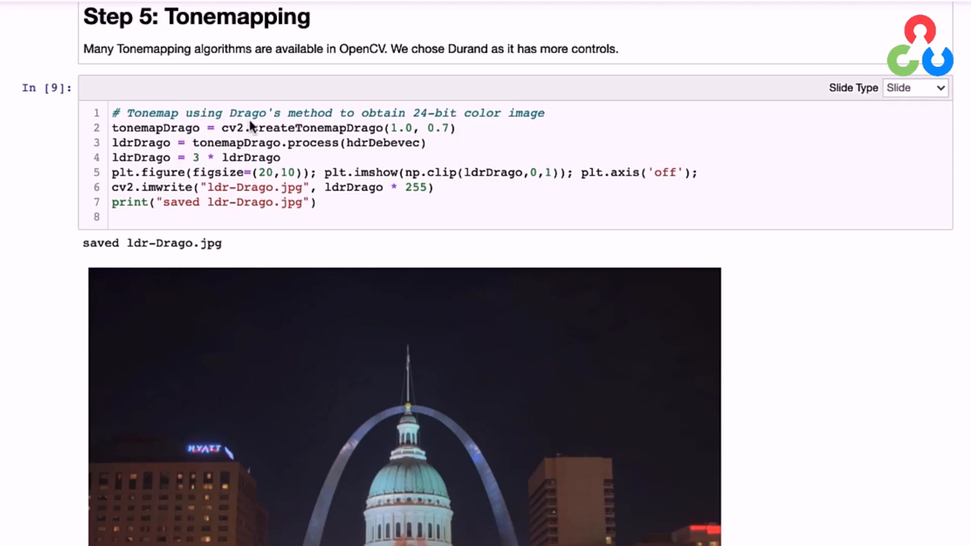
mouse_move(271, 143)
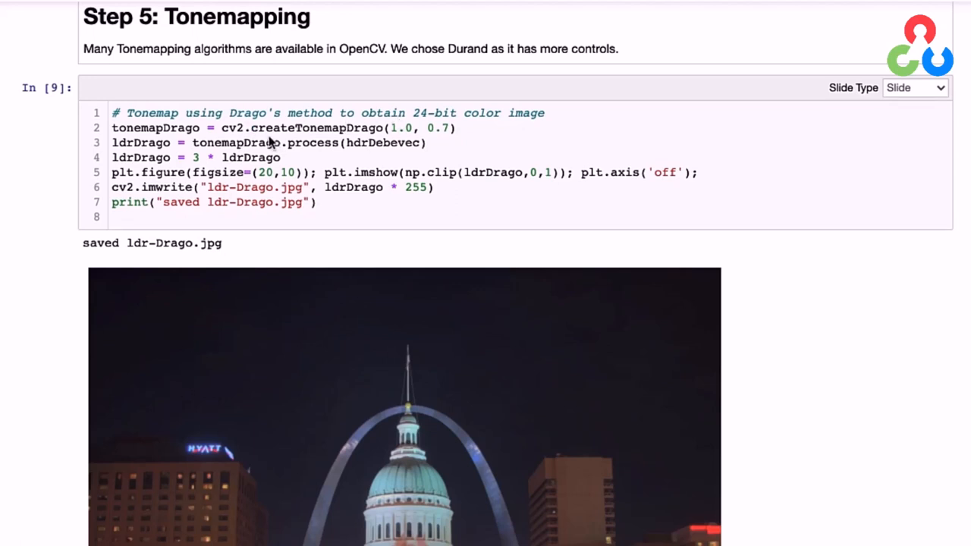
mouse_move(339, 136)
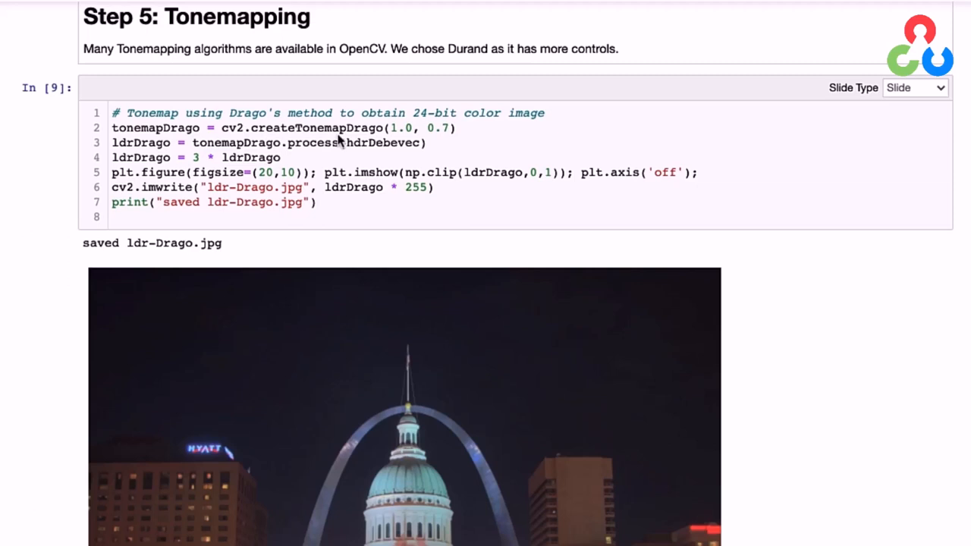
mouse_move(401, 139)
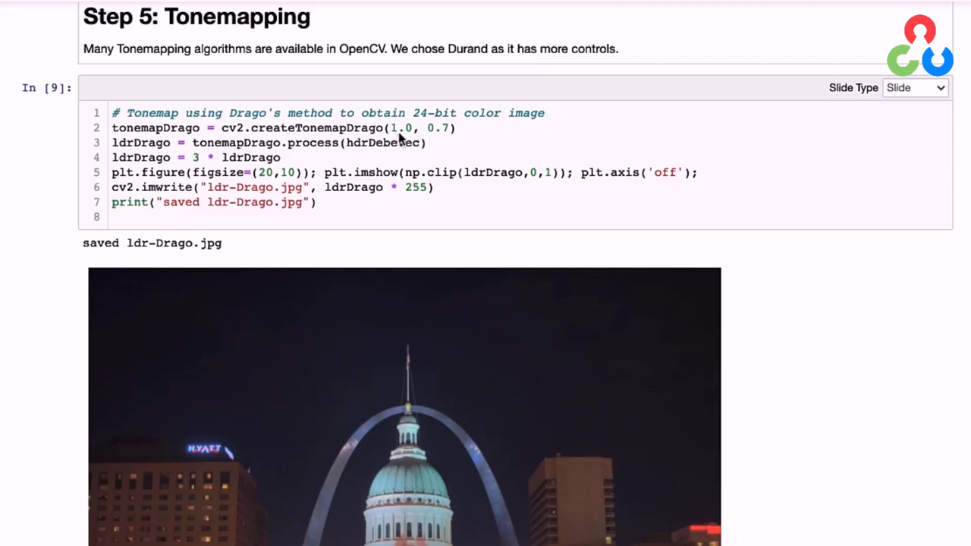
mouse_move(235, 148)
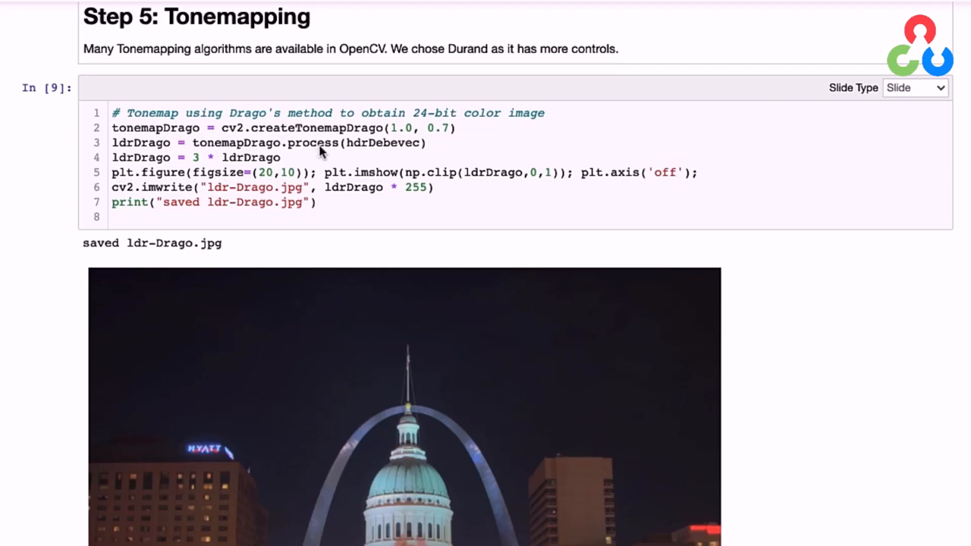
mouse_move(370, 153)
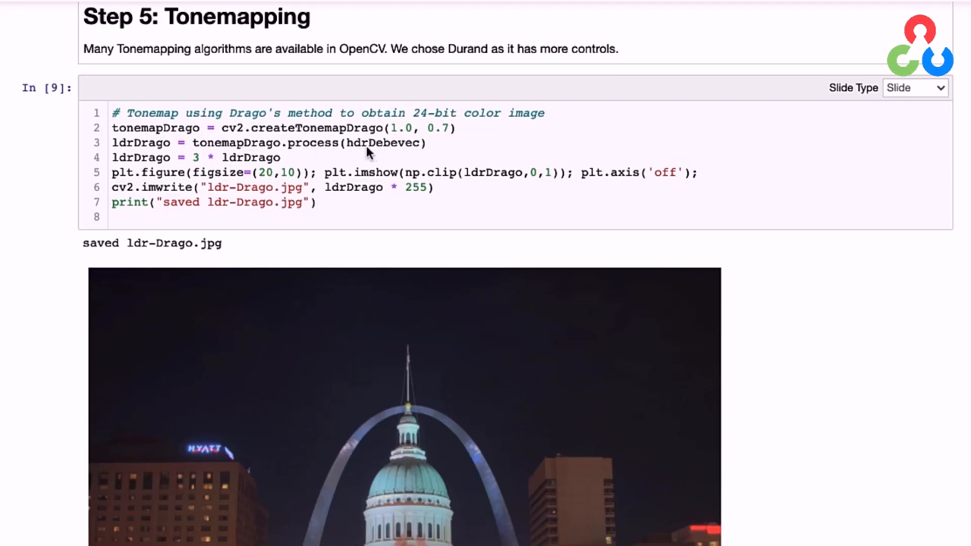
mouse_move(139, 215)
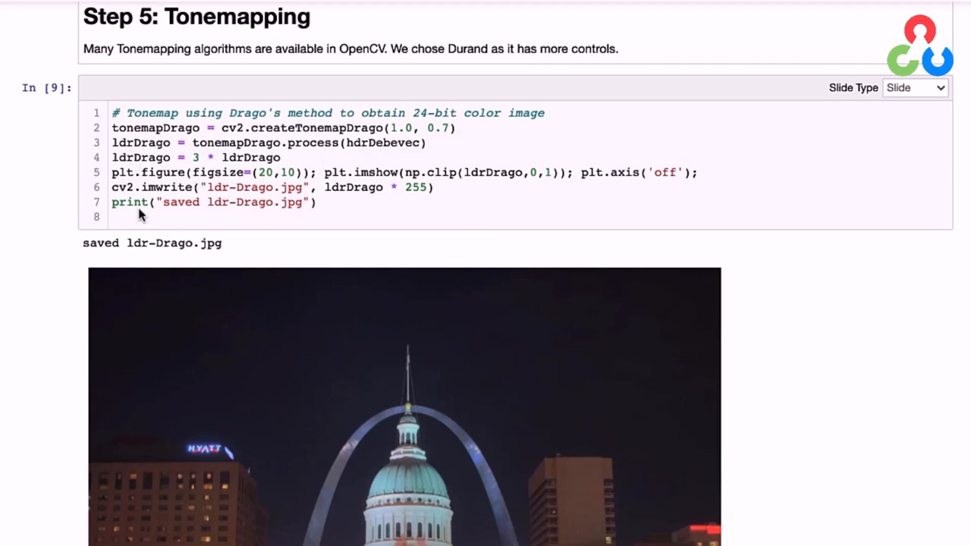
scroll("down", 3)
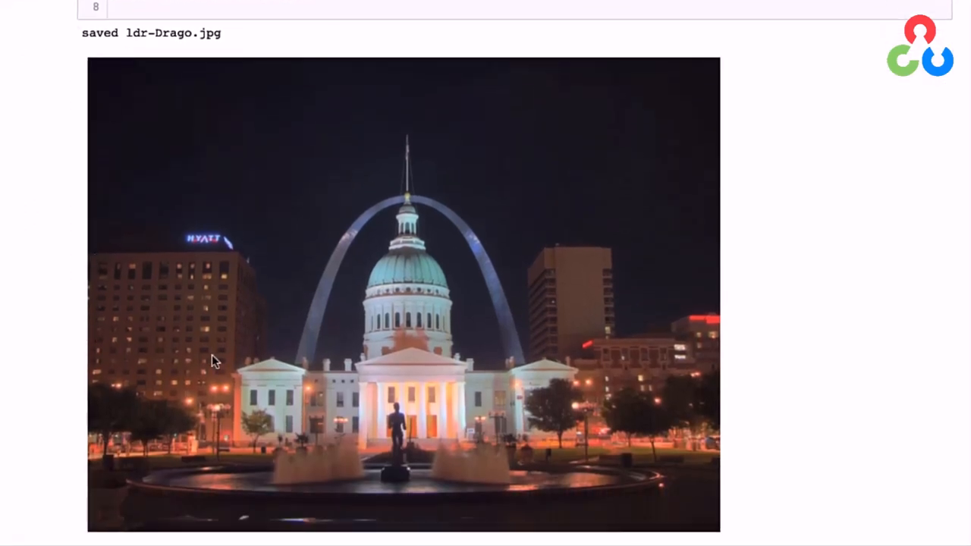
mouse_move(386, 440)
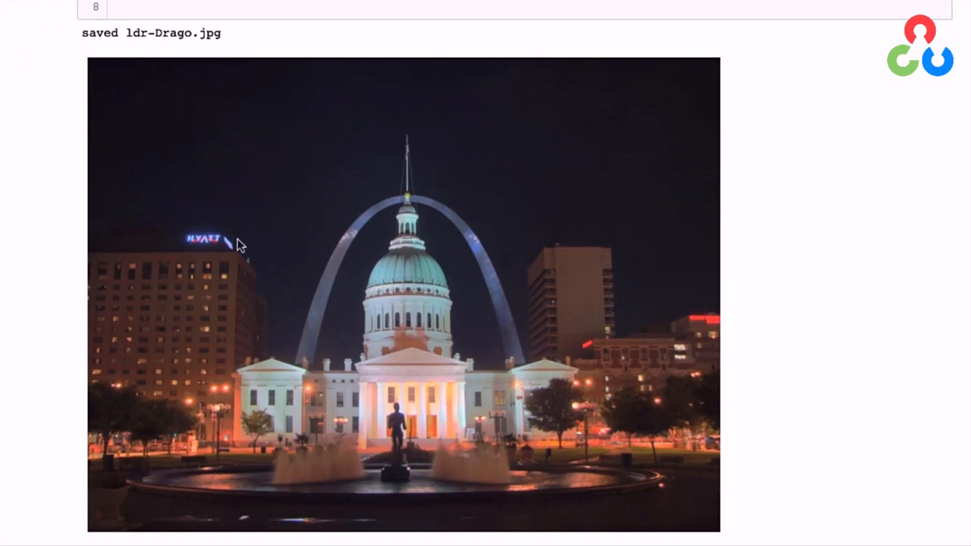
mouse_move(543, 485)
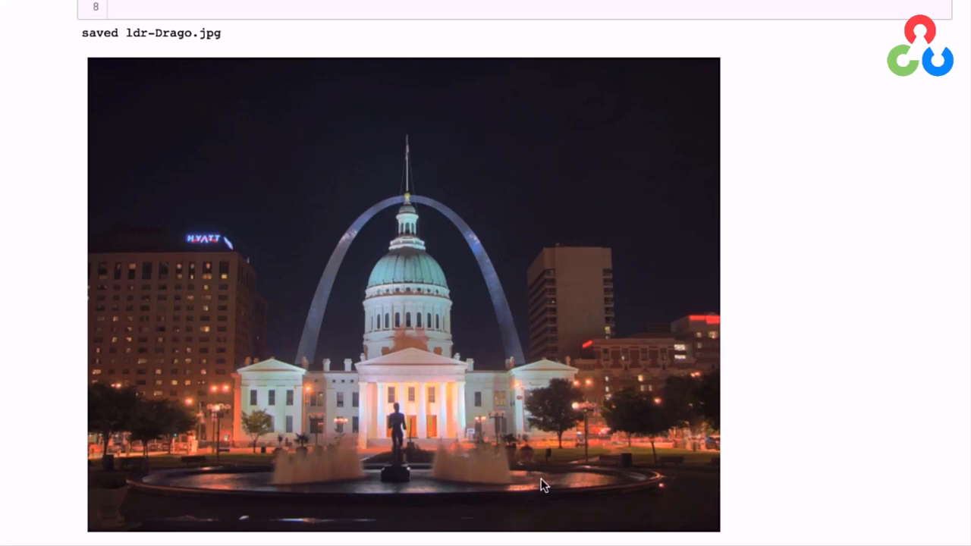
mouse_move(176, 301)
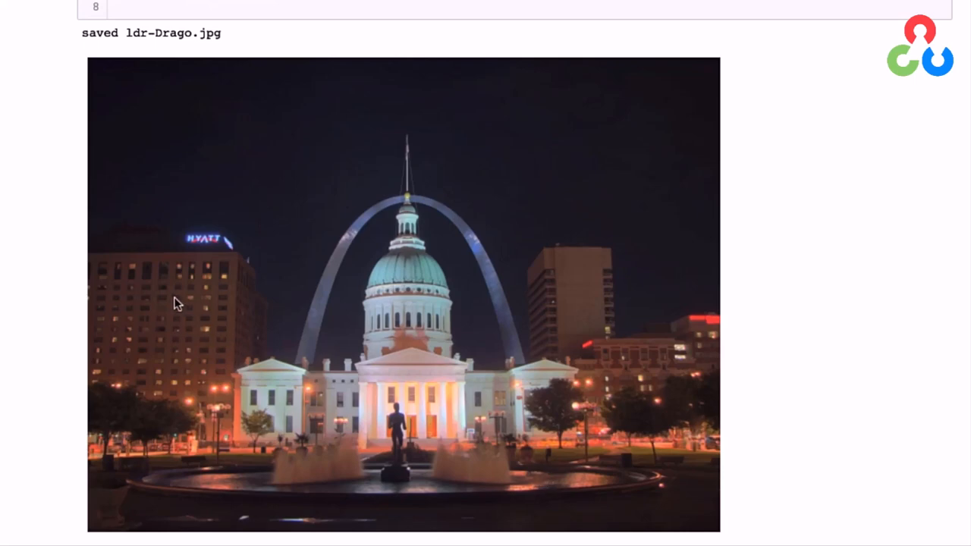
mouse_move(189, 297)
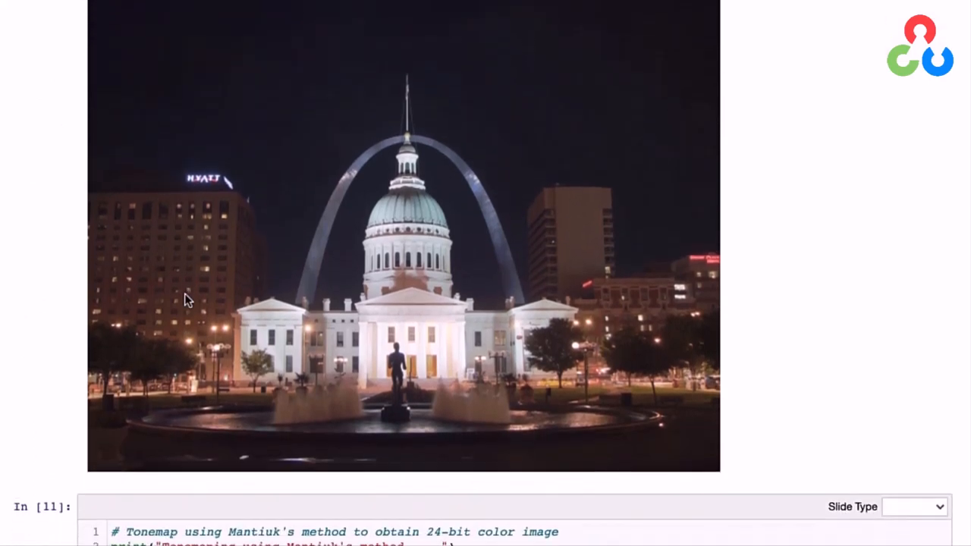
mouse_move(173, 256)
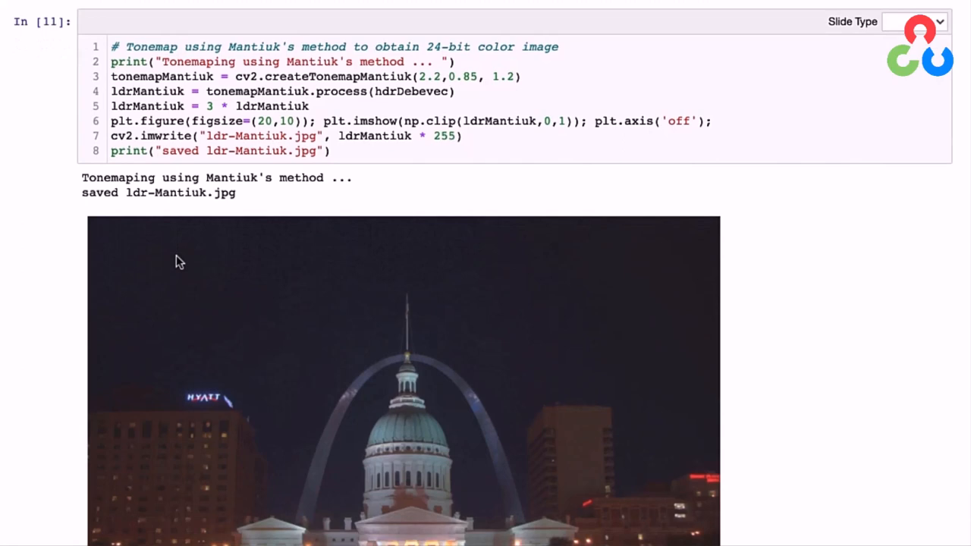
scroll("down", 3)
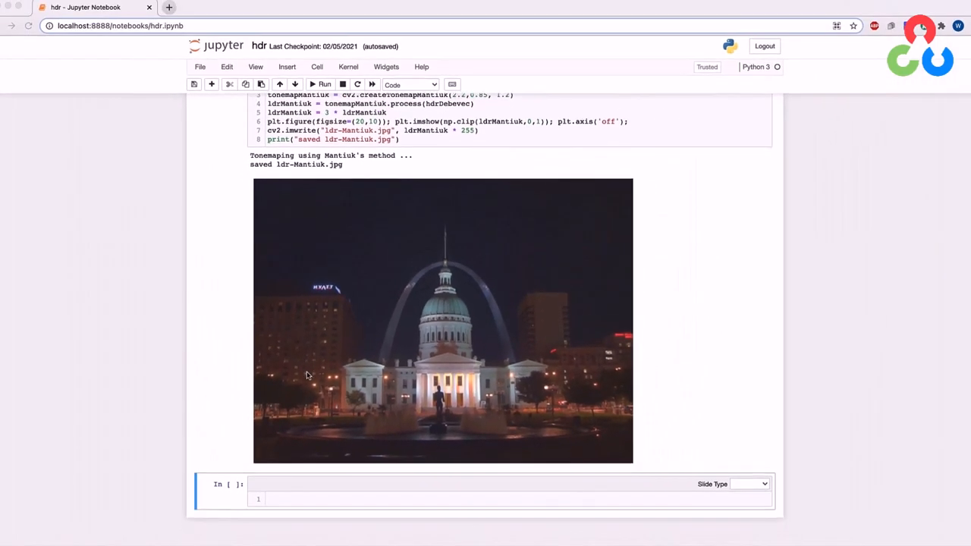
scroll("down", 3)
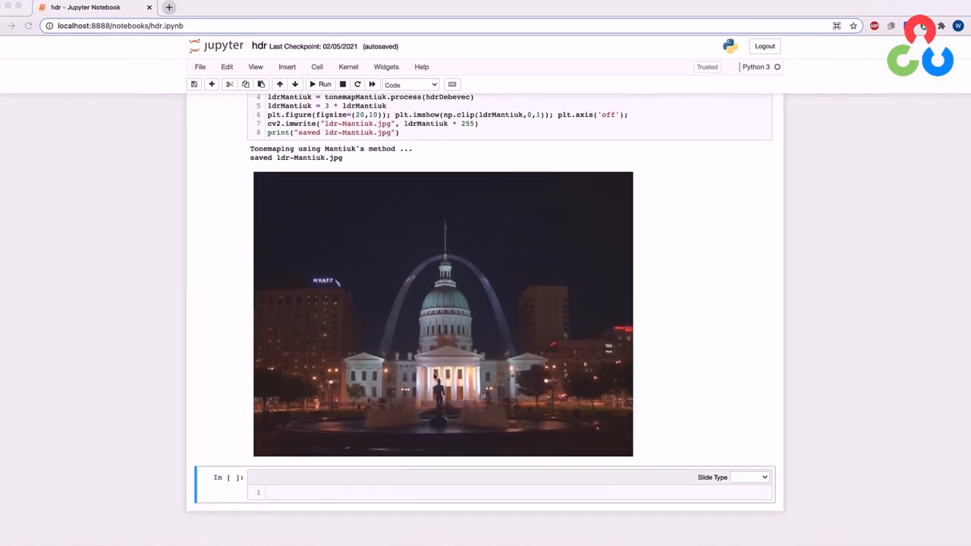
mouse_move(479, 370)
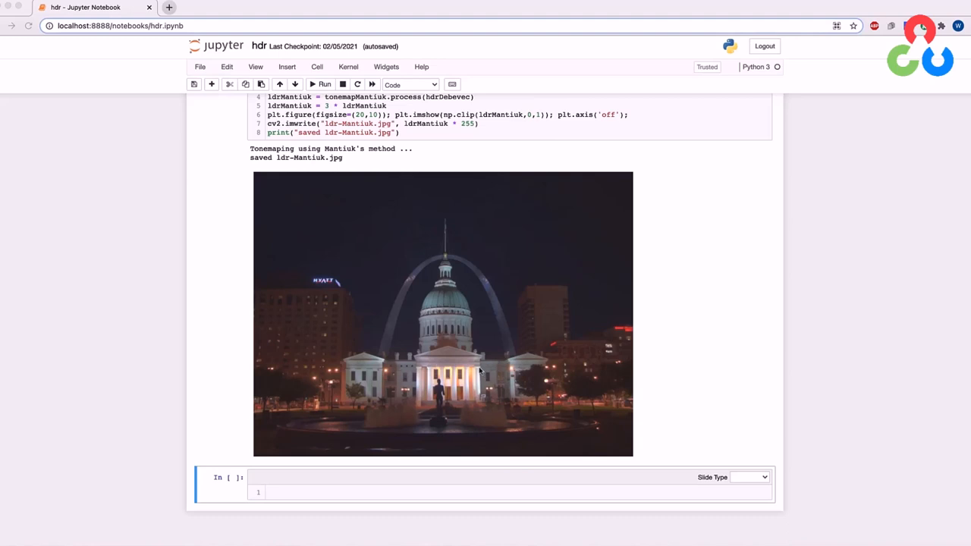
mouse_move(303, 312)
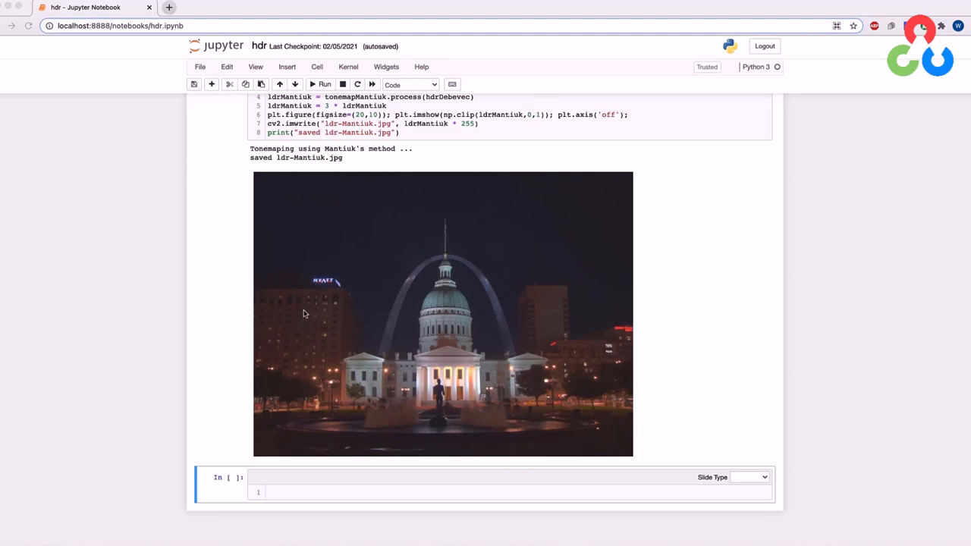